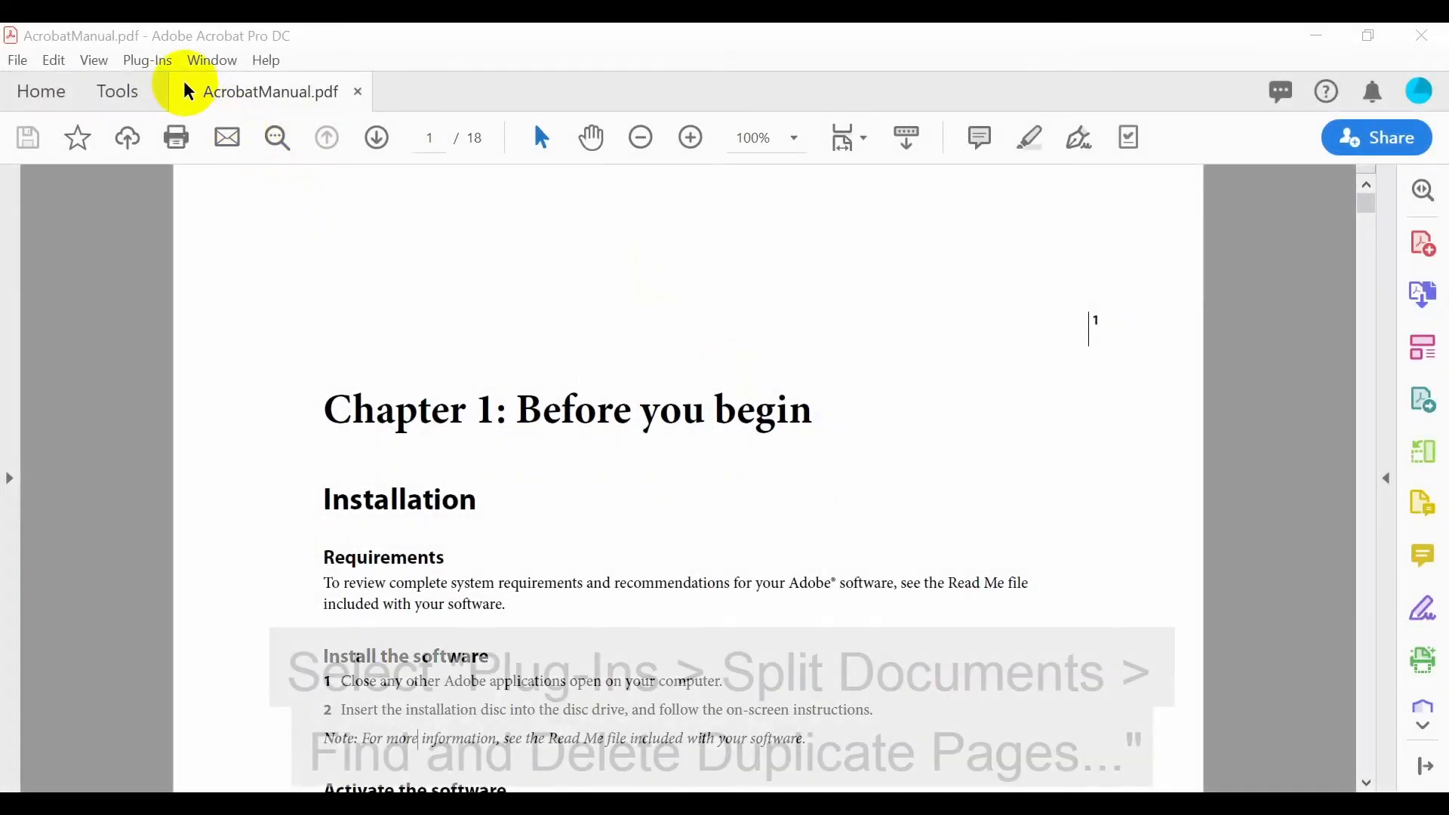
Launch Find and Delete Duplicate Pages from the Plug-Ins > Split Documents menu
click(146, 61)
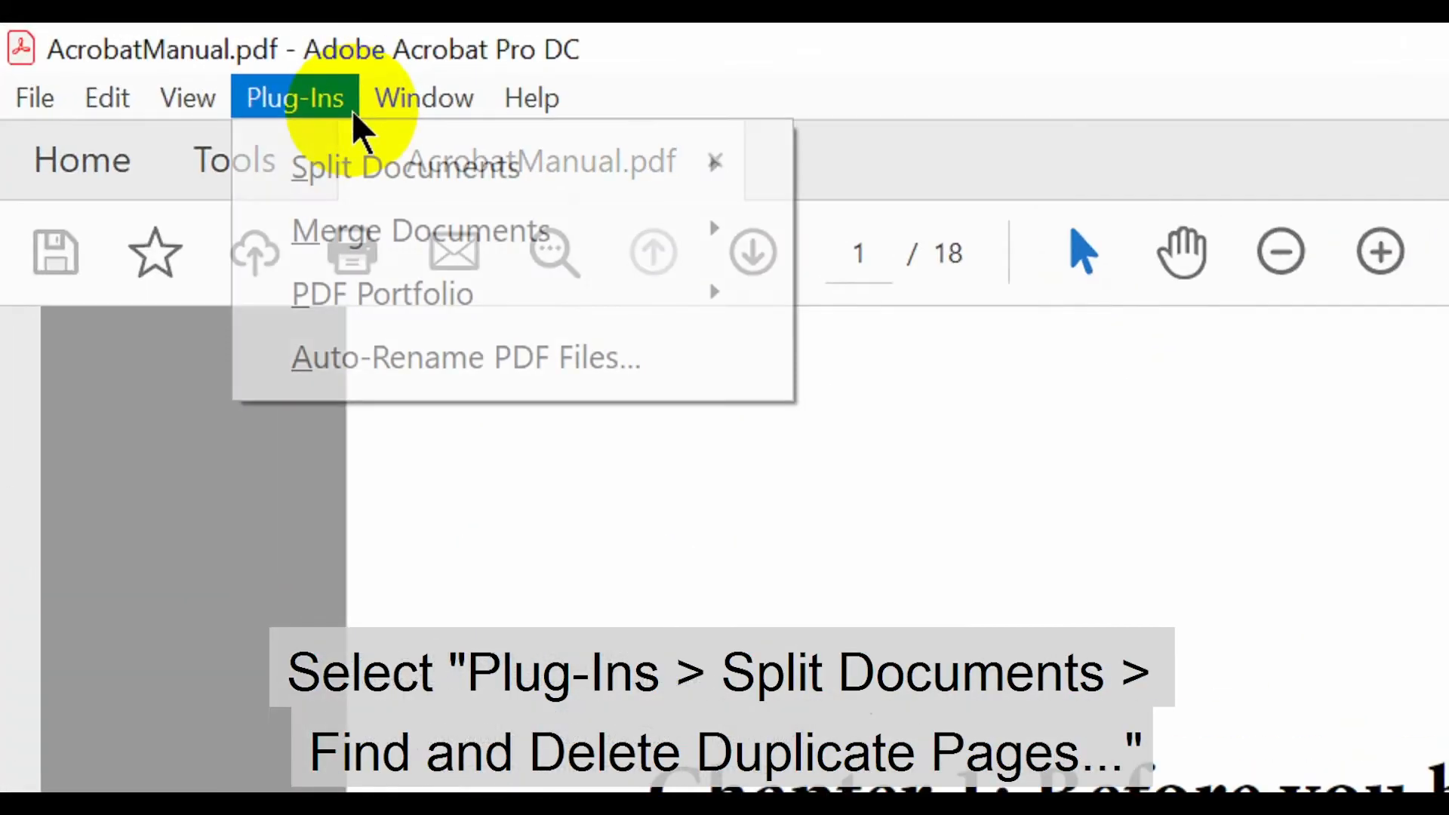
mouse_move(404, 166)
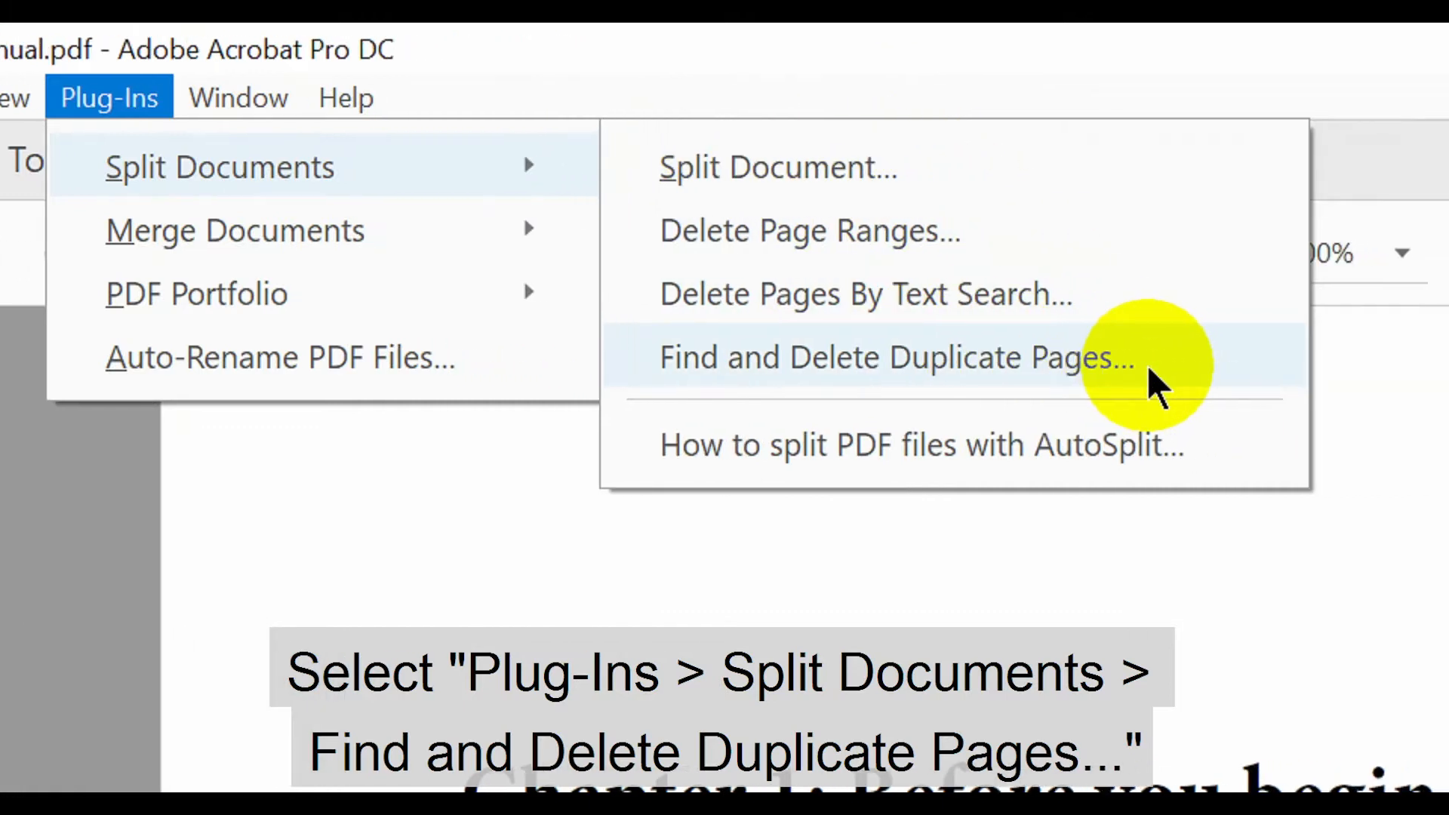
click(891, 357)
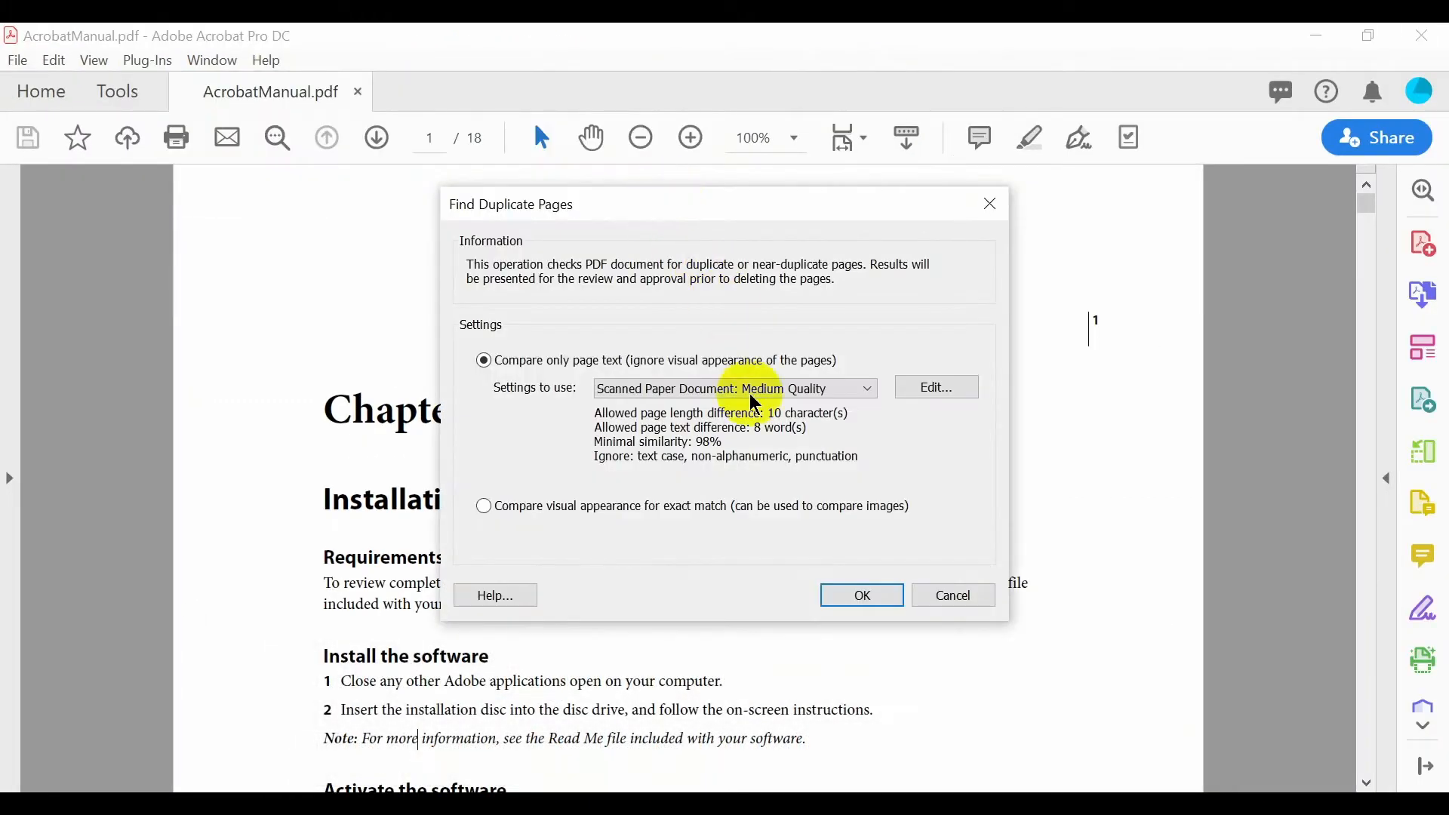
Choose 'Compare only page text' and cycle the presets to 'Exact match (with text order)', 100% similarity
click(483, 359)
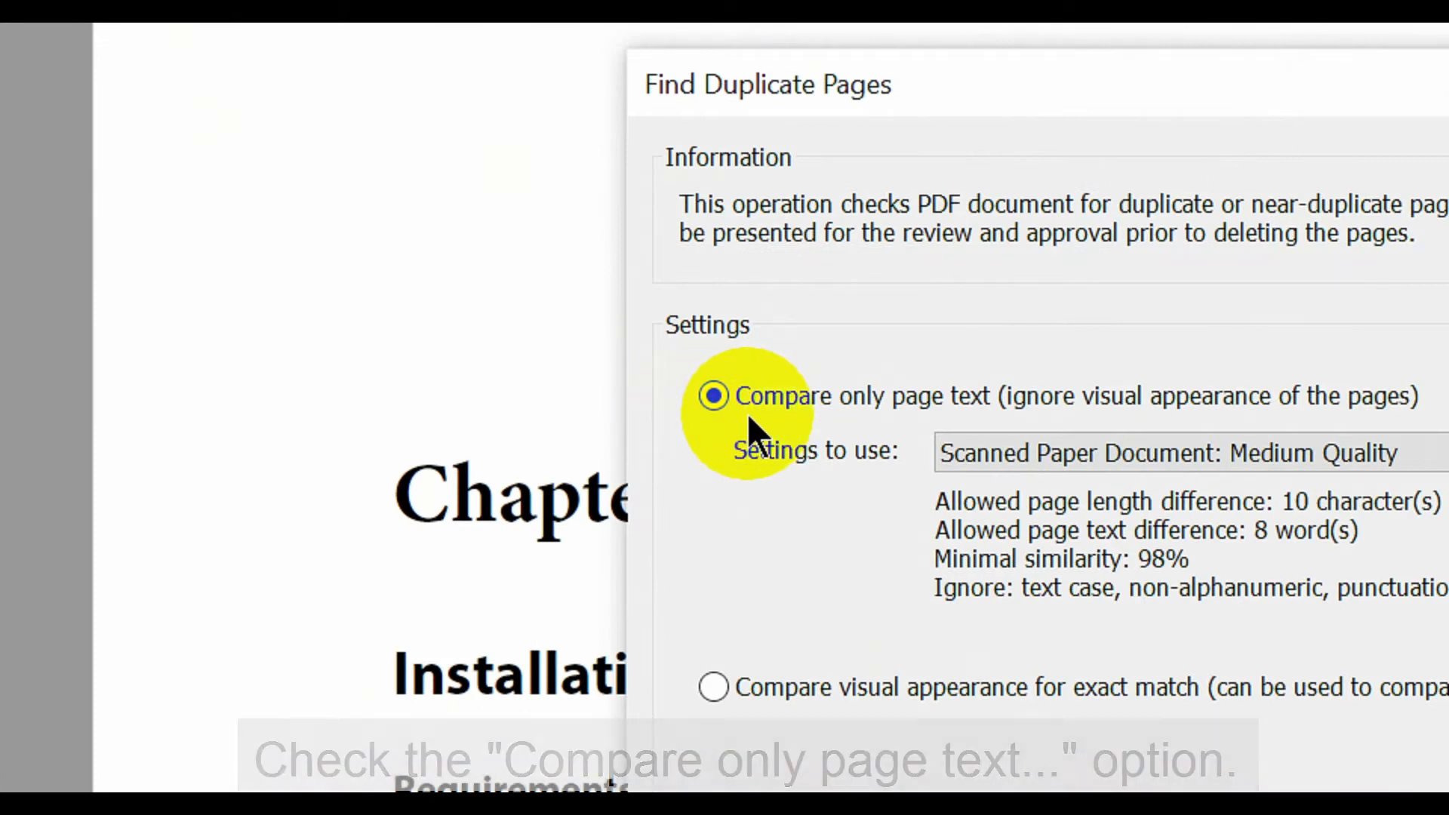
click(1144, 453)
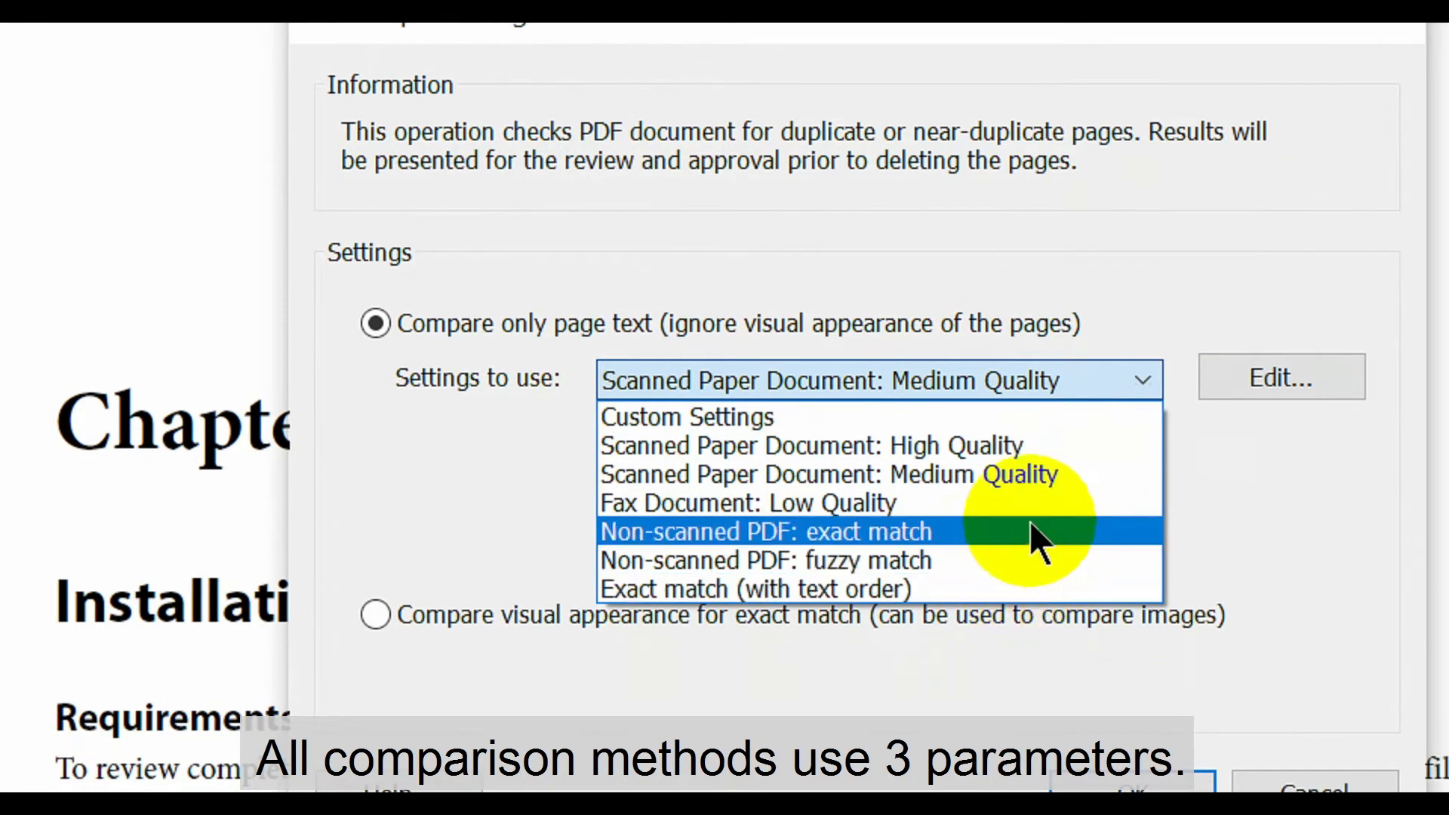
click(814, 444)
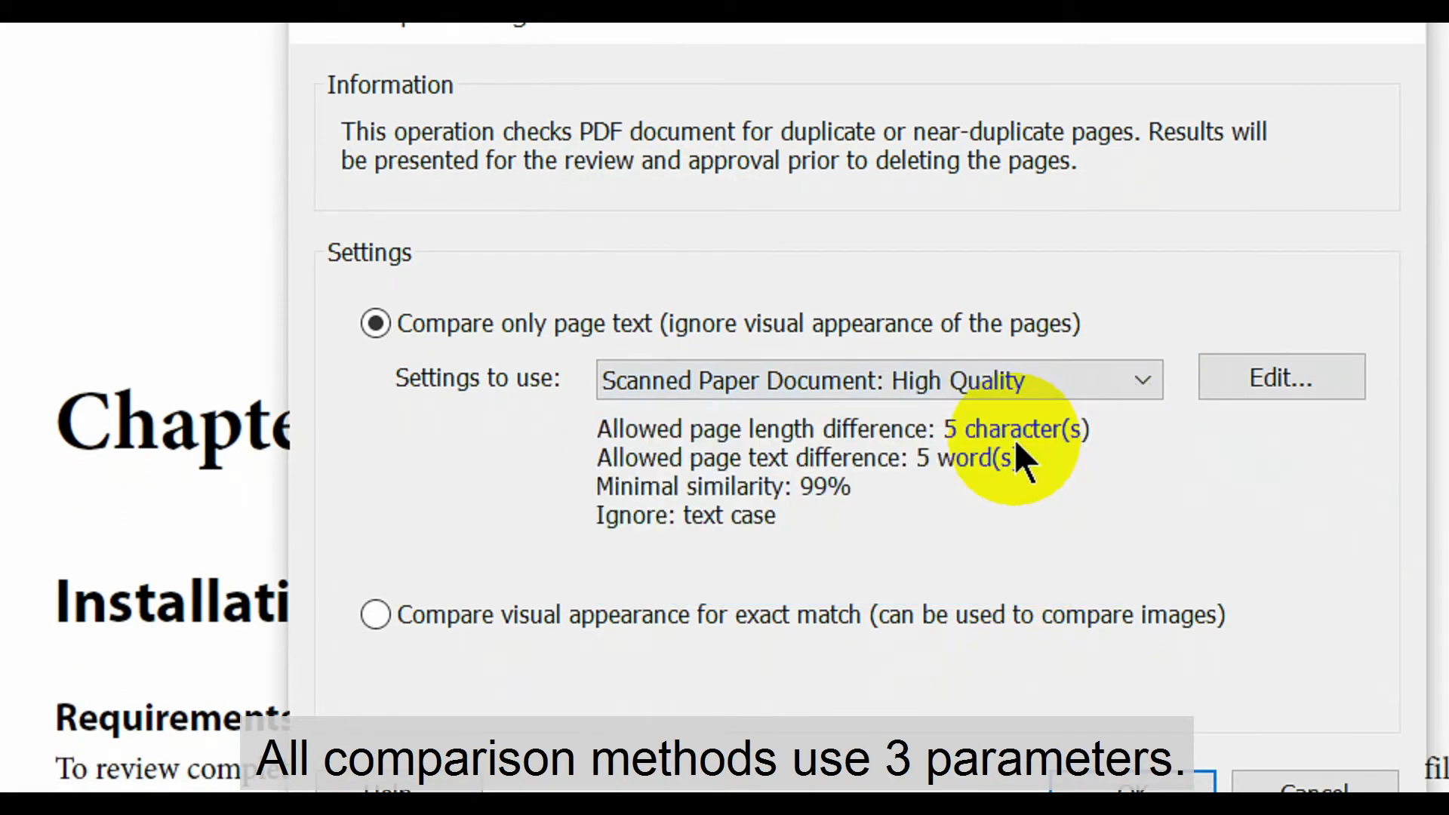
mouse_move(582, 444)
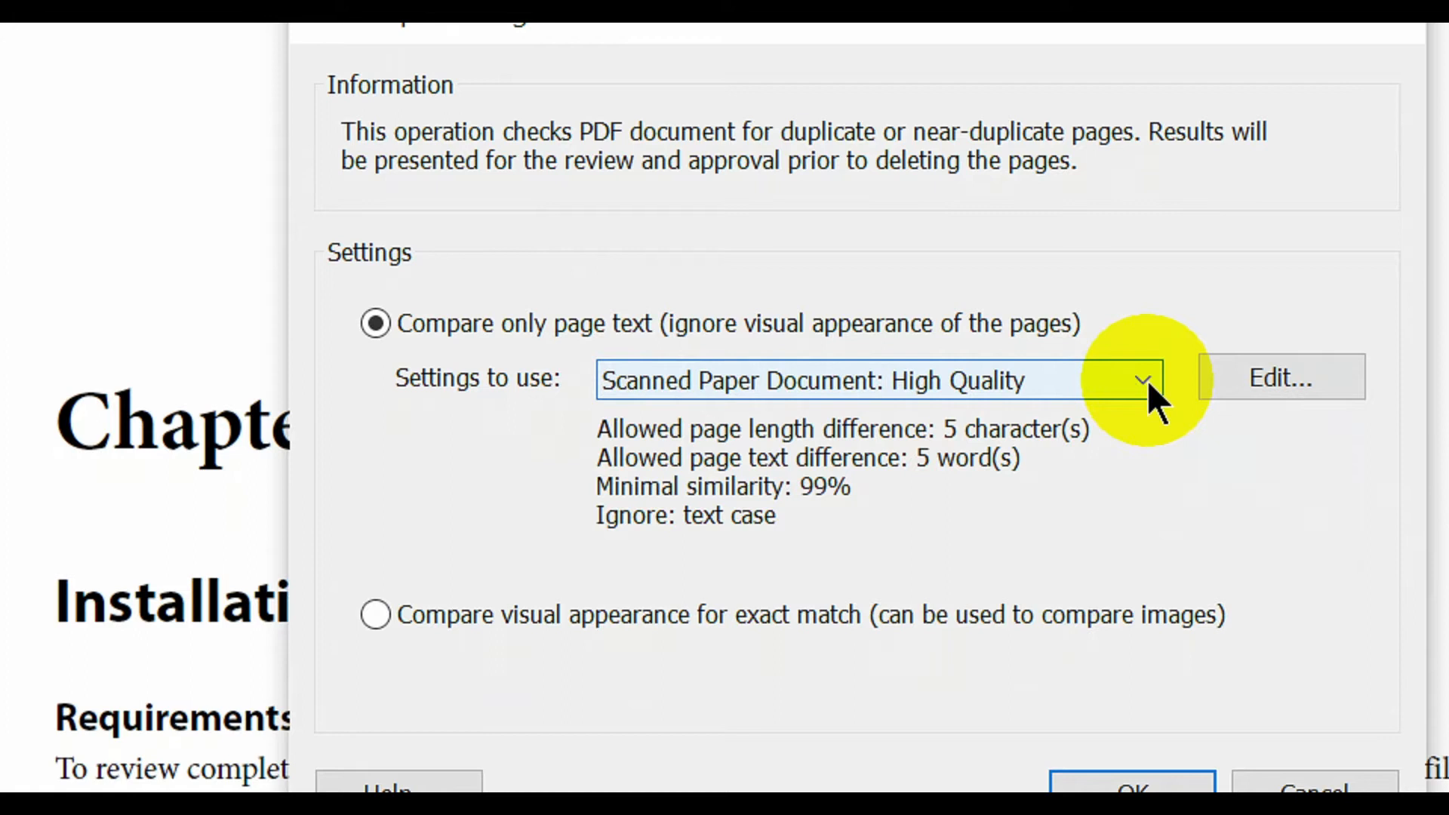
click(1143, 380)
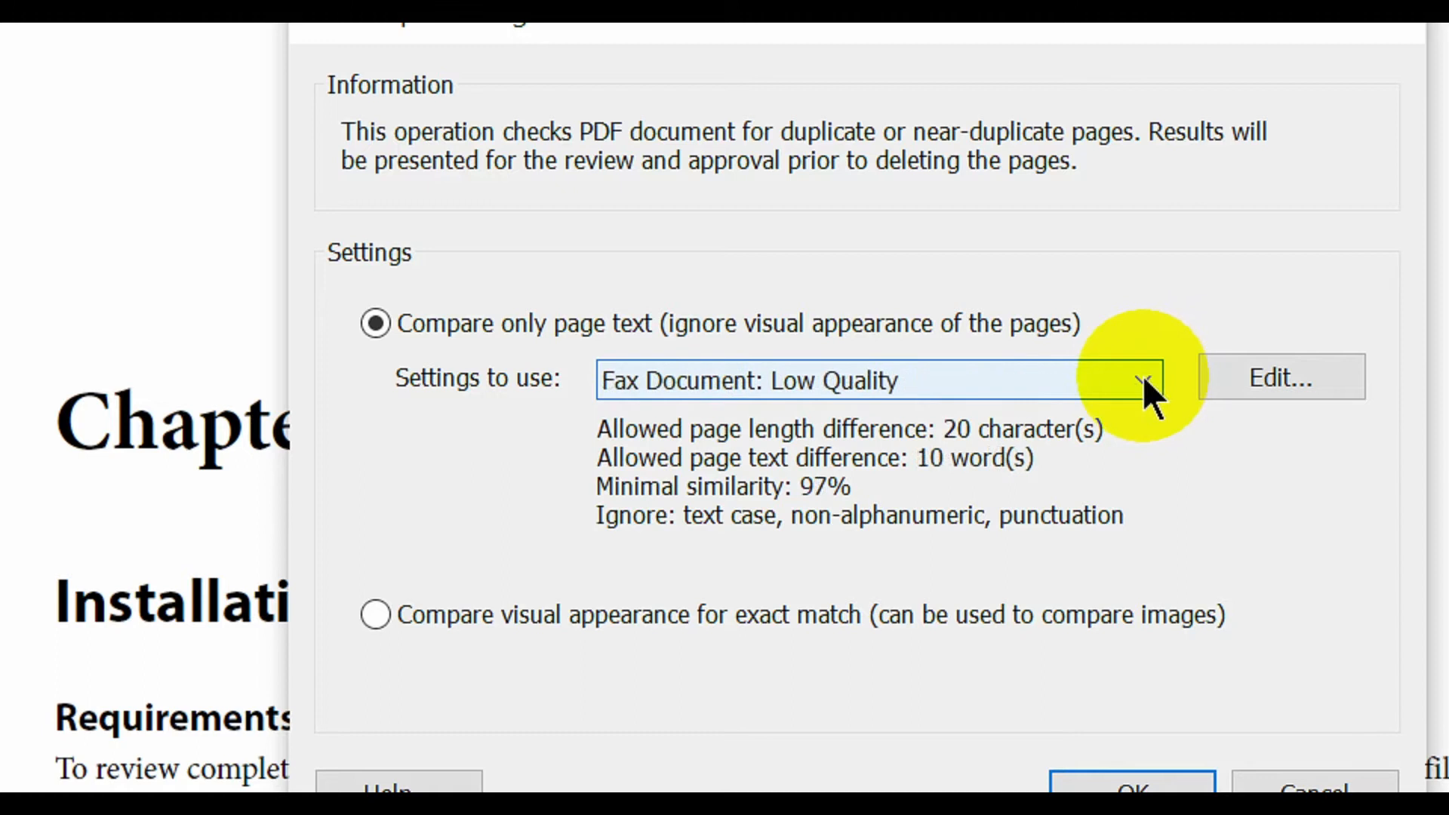
click(1149, 380)
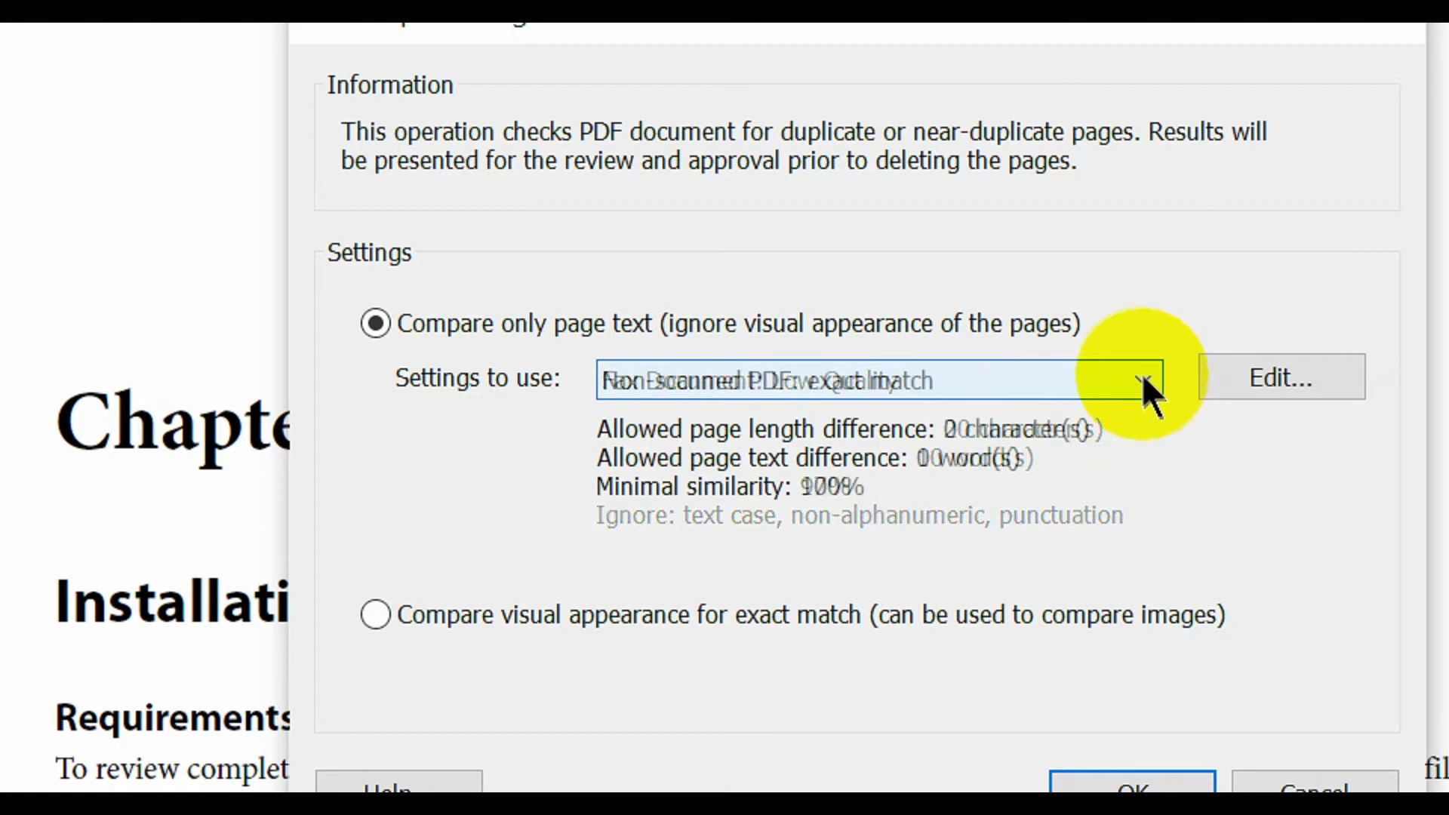
click(1140, 378)
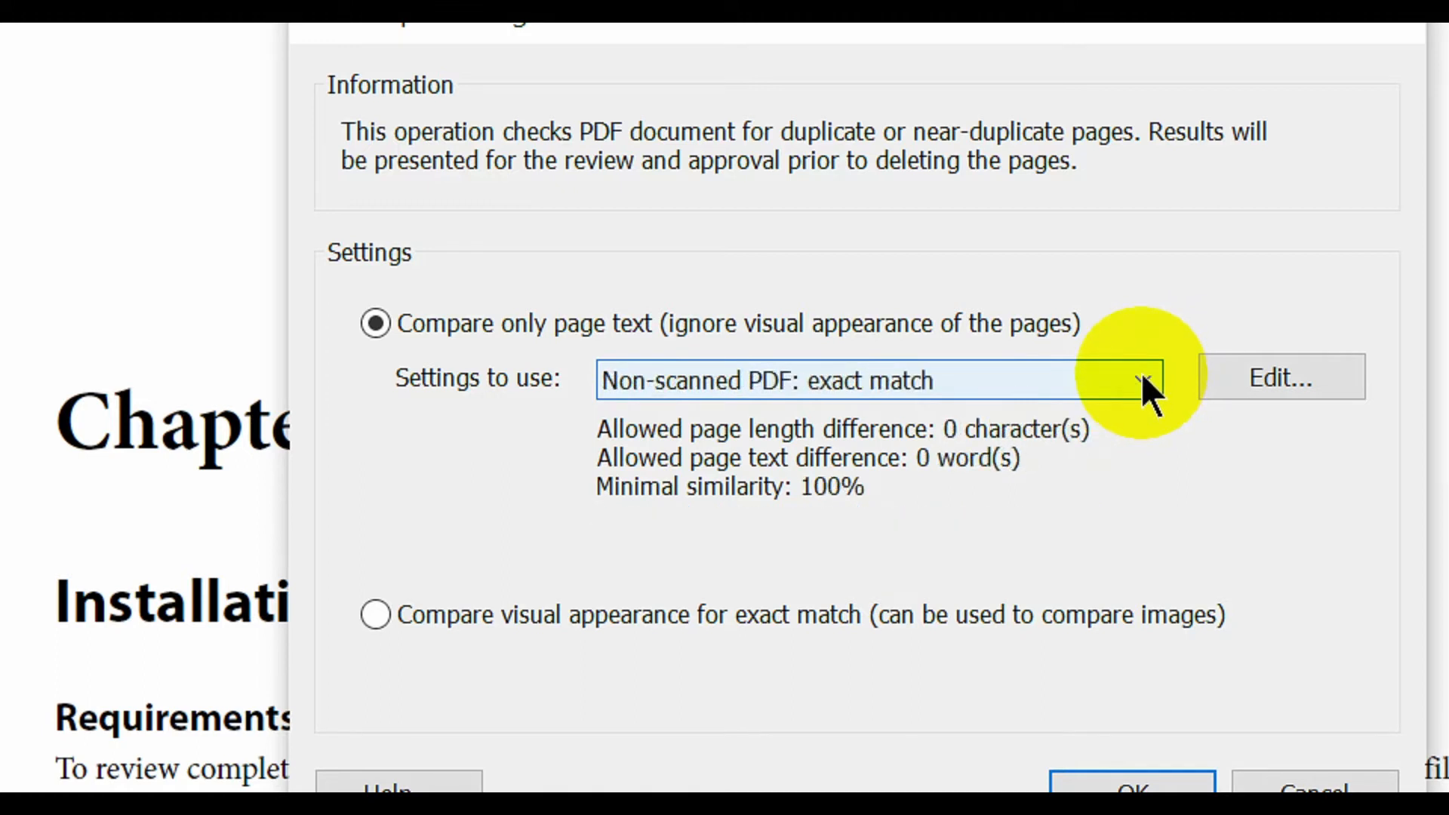
click(1146, 379)
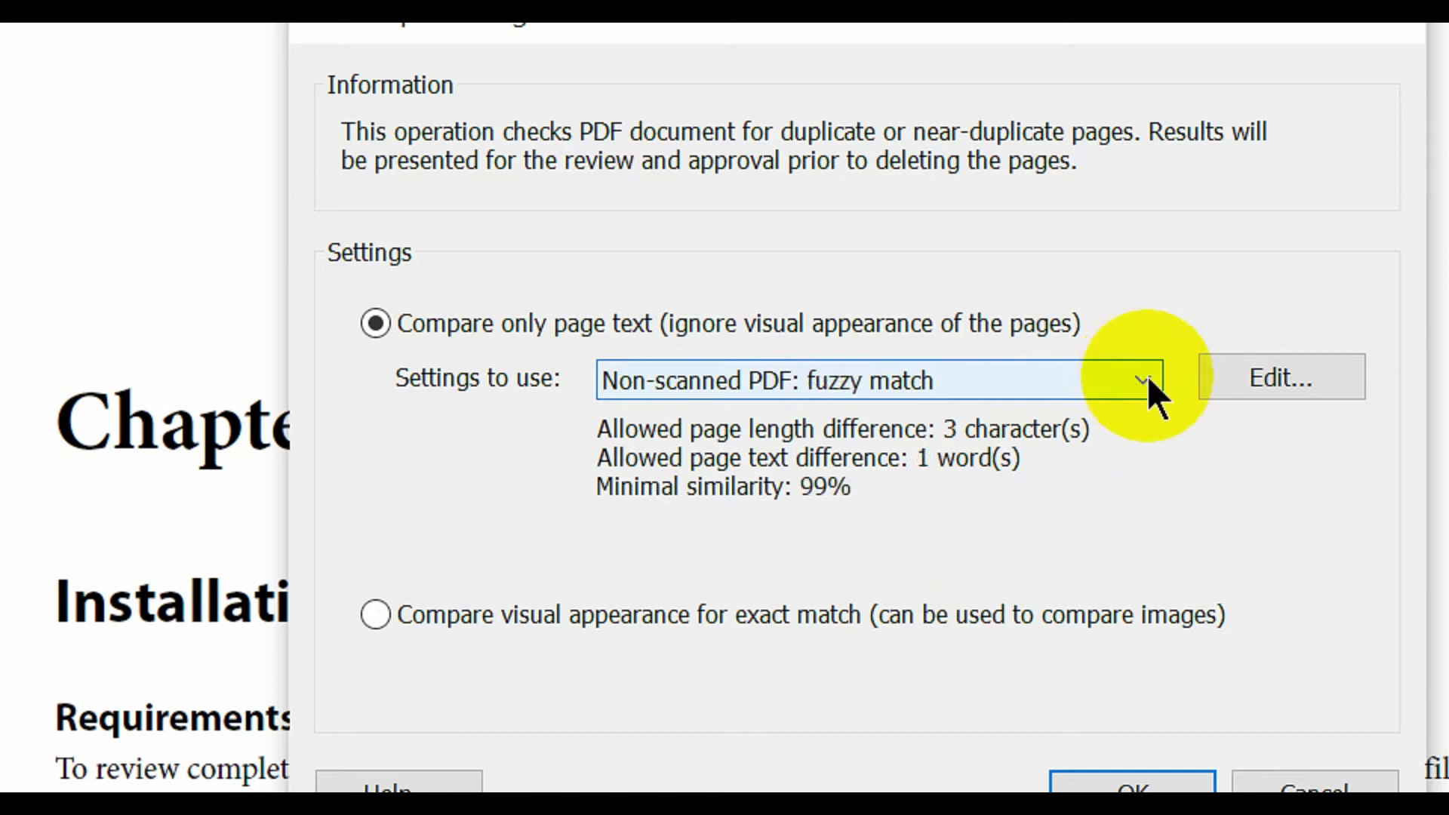
click(1143, 379)
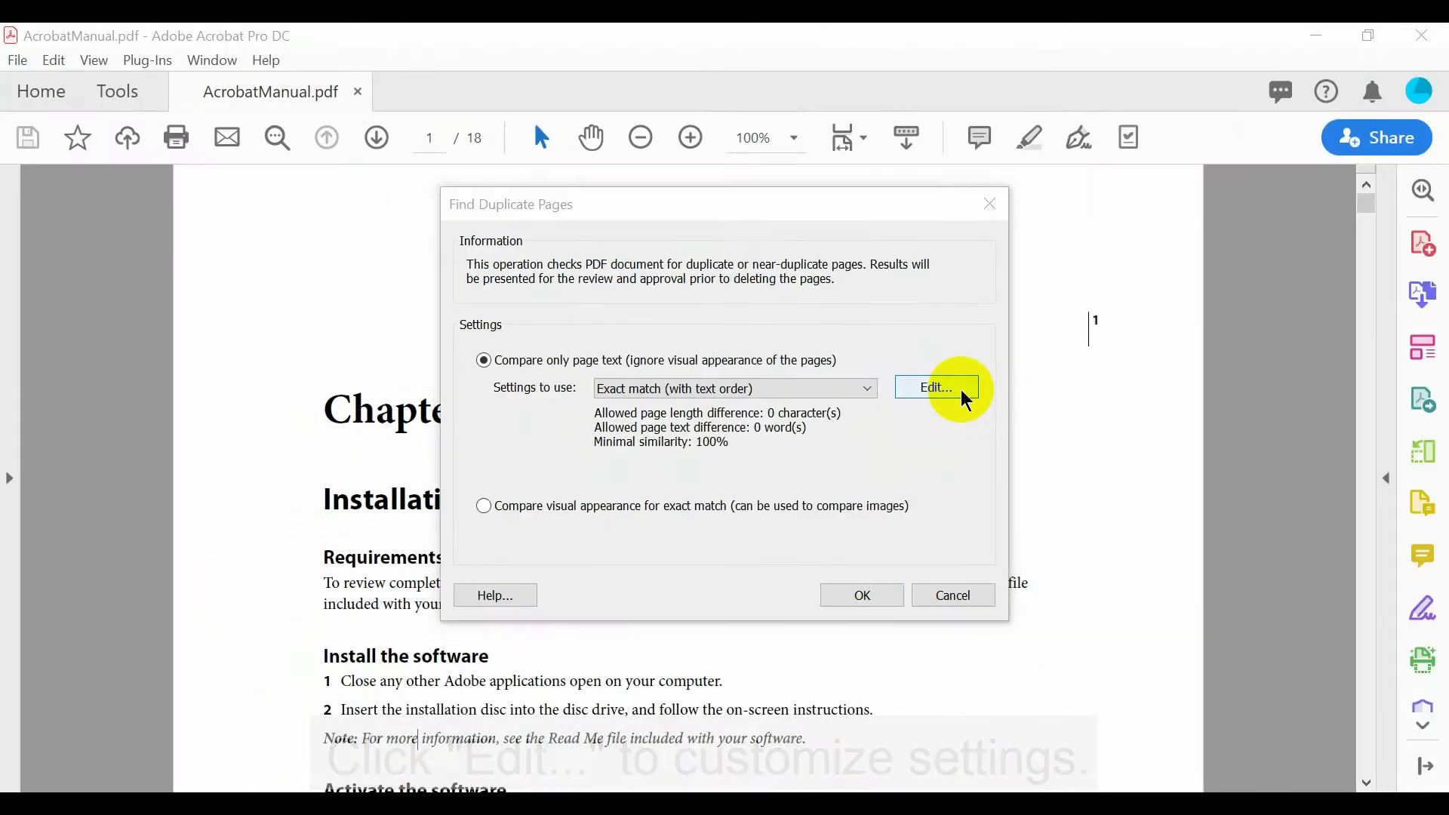
Edit custom similarity to allow 5 characters and 5 words difference via page sample, then run the search
click(936, 388)
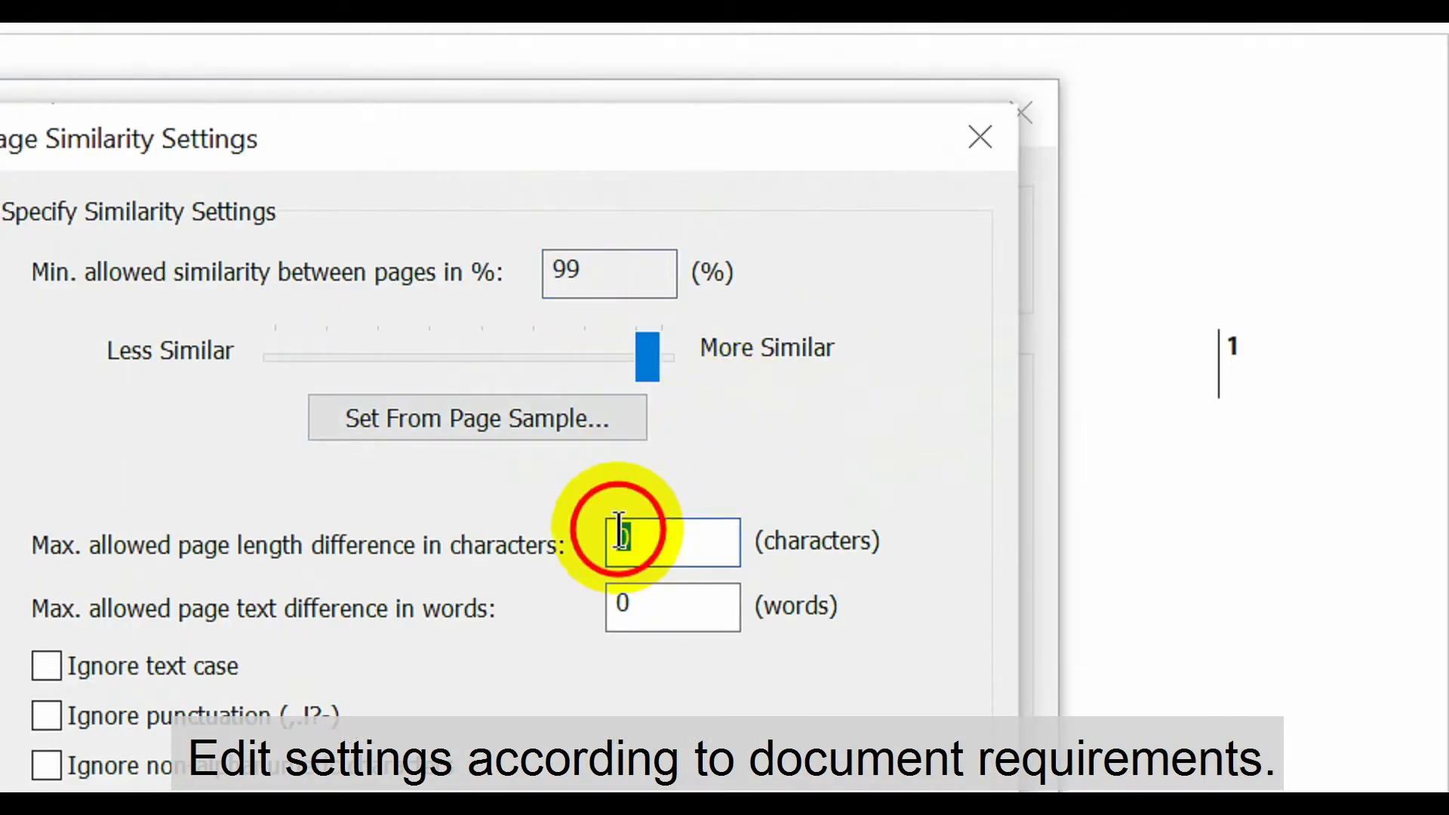
text(5)
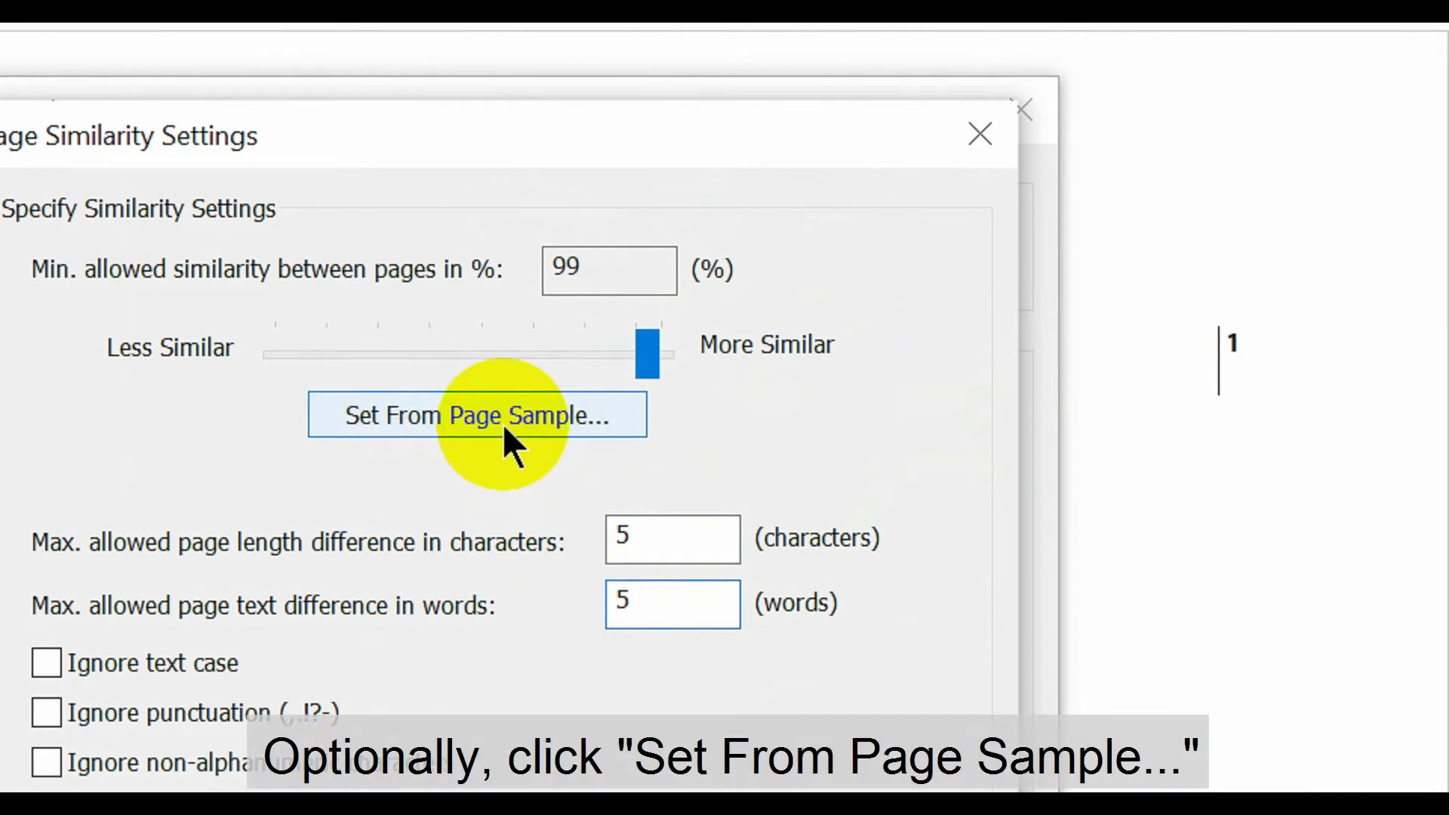
click(477, 415)
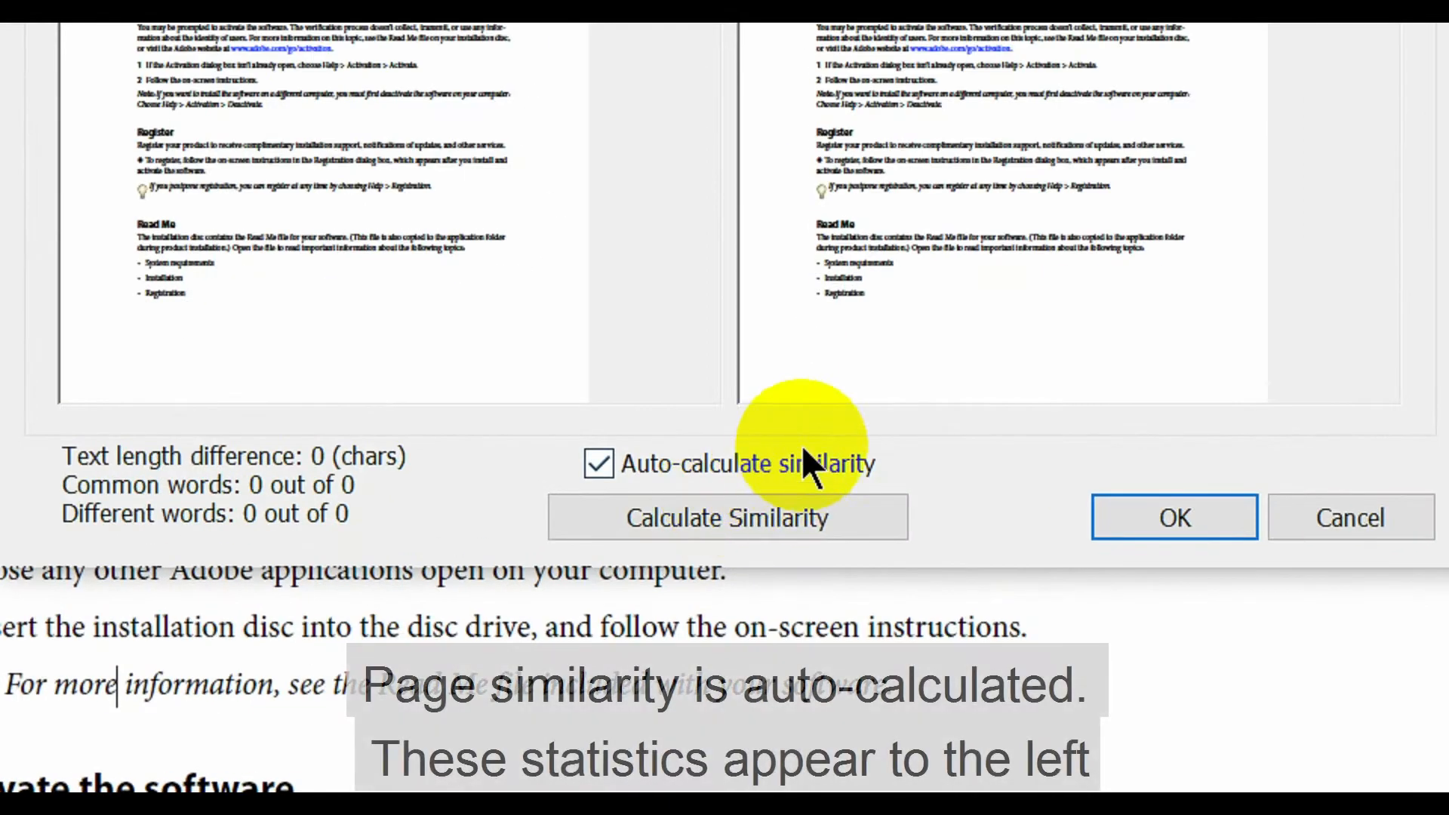
mouse_move(411, 485)
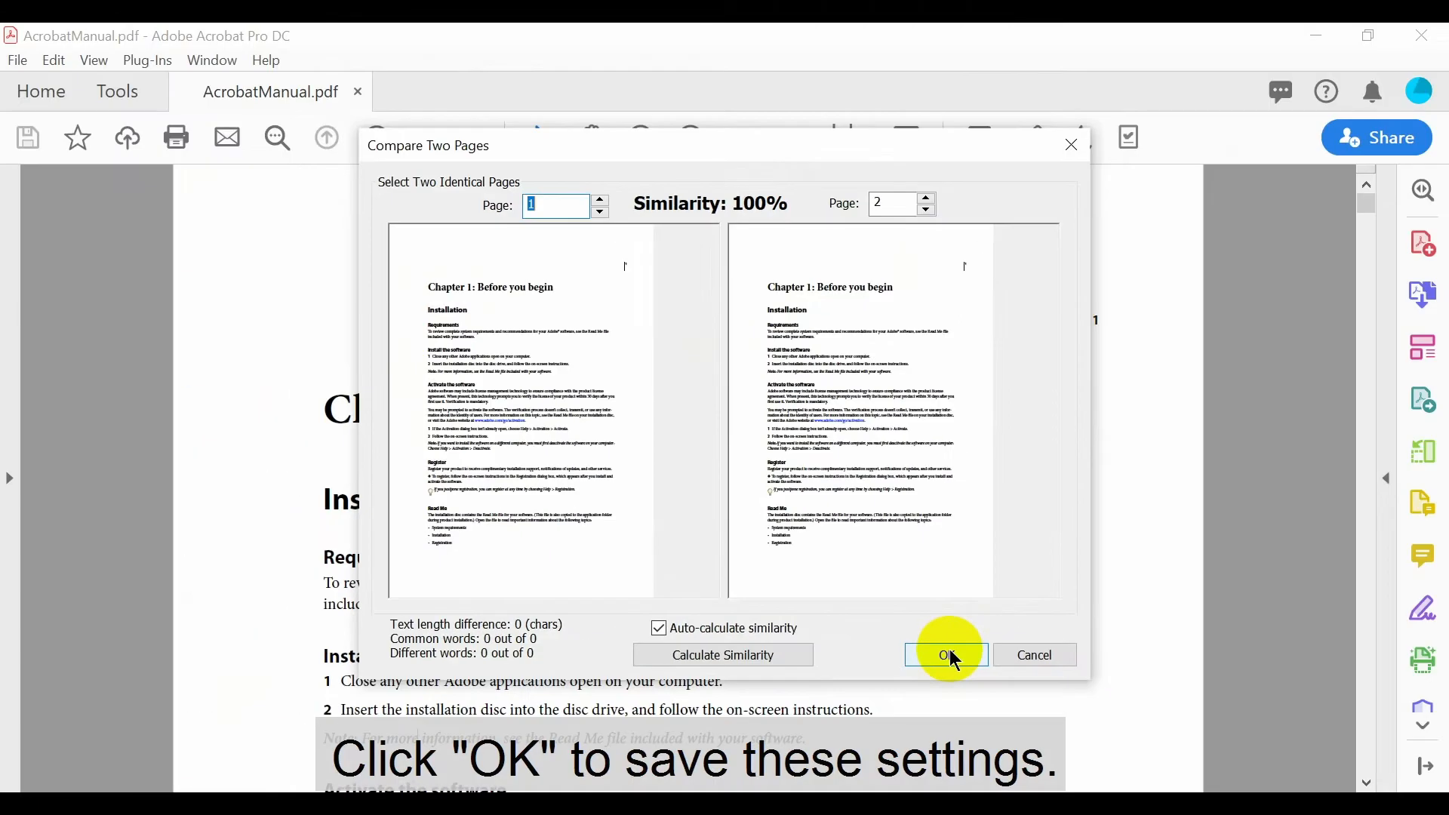
click(945, 653)
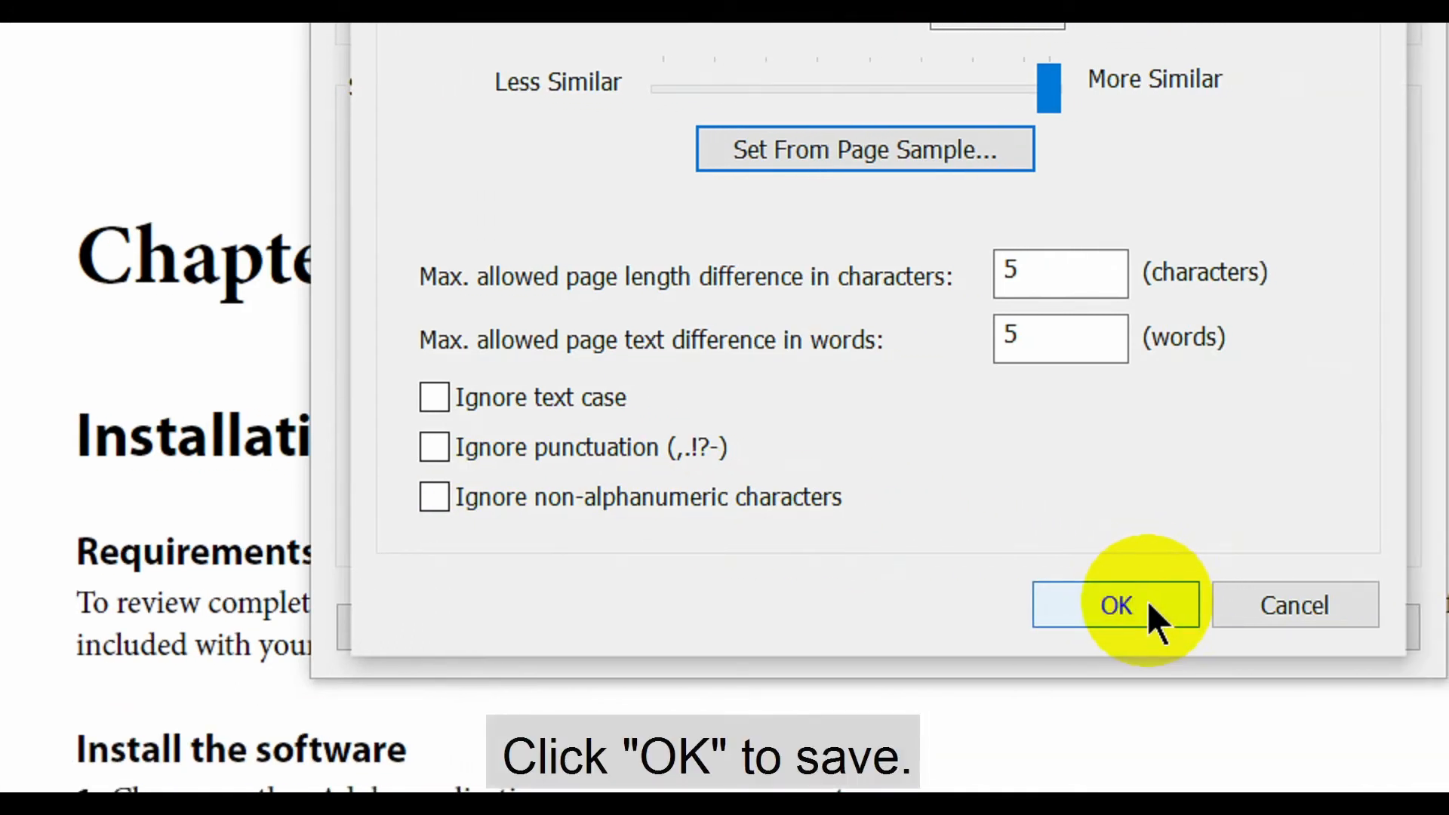
click(1116, 605)
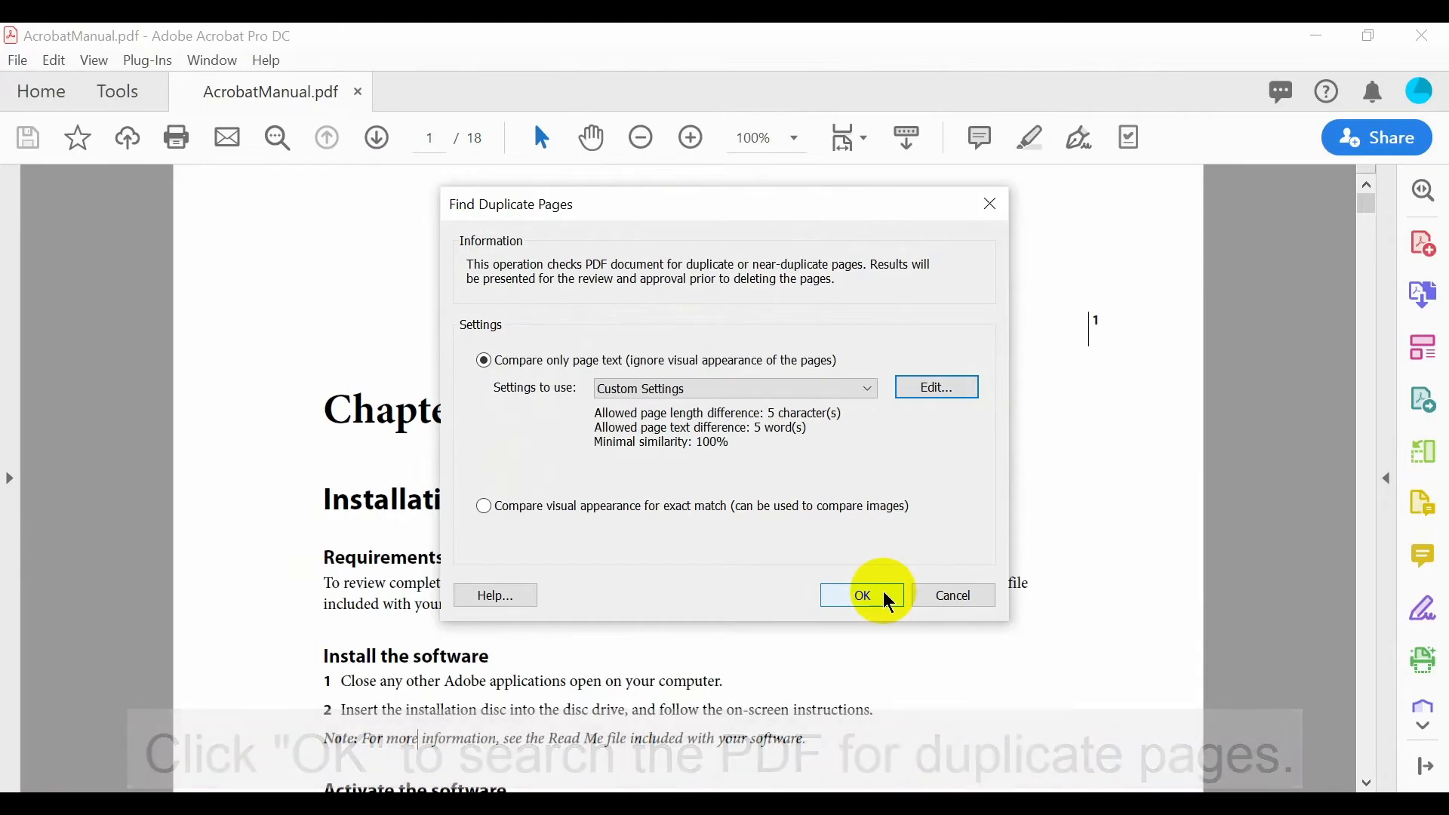
click(858, 595)
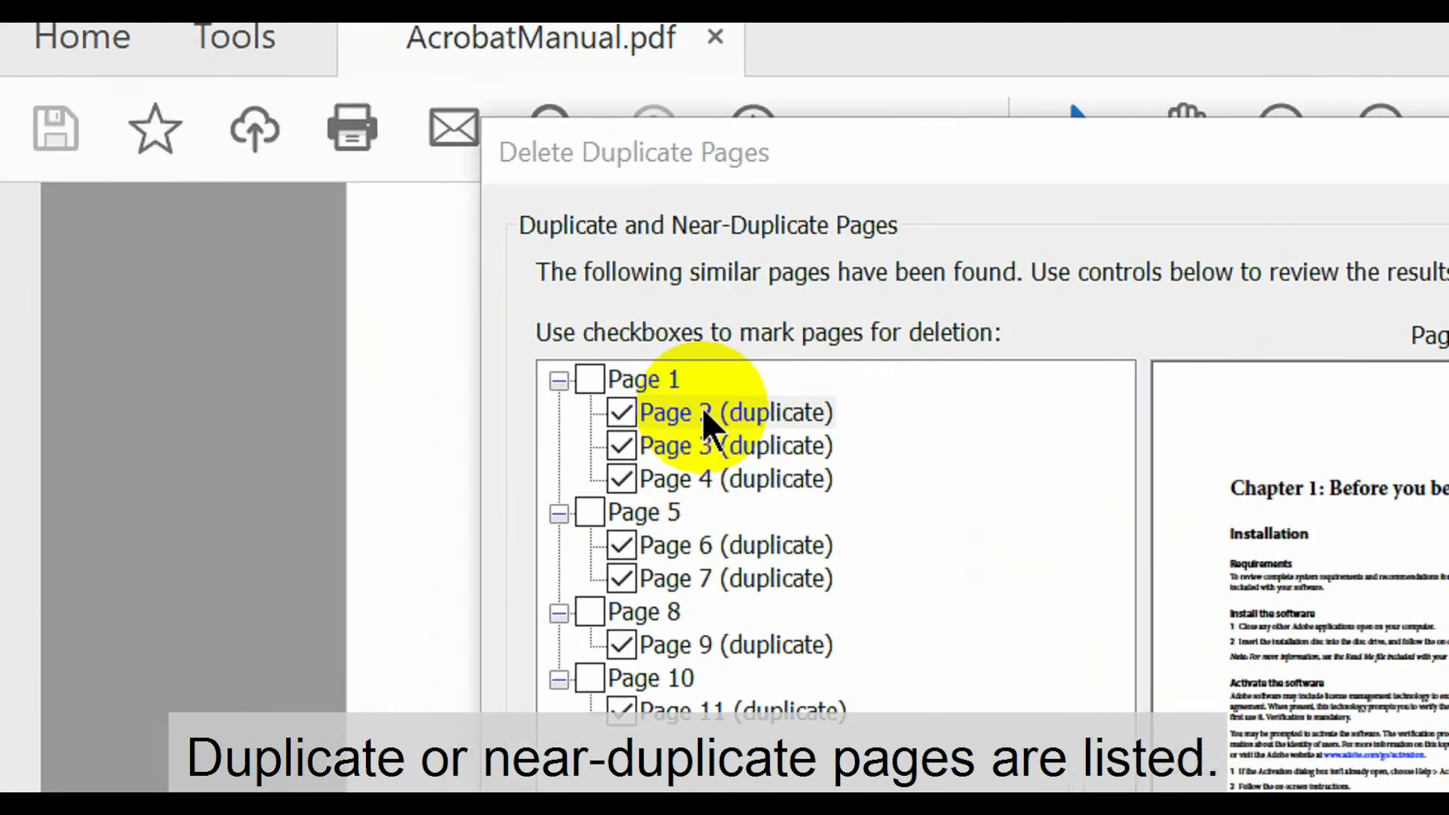
Preview the page 2 duplicate, adjust marked pages, and save the HTML page similarity report
click(735, 414)
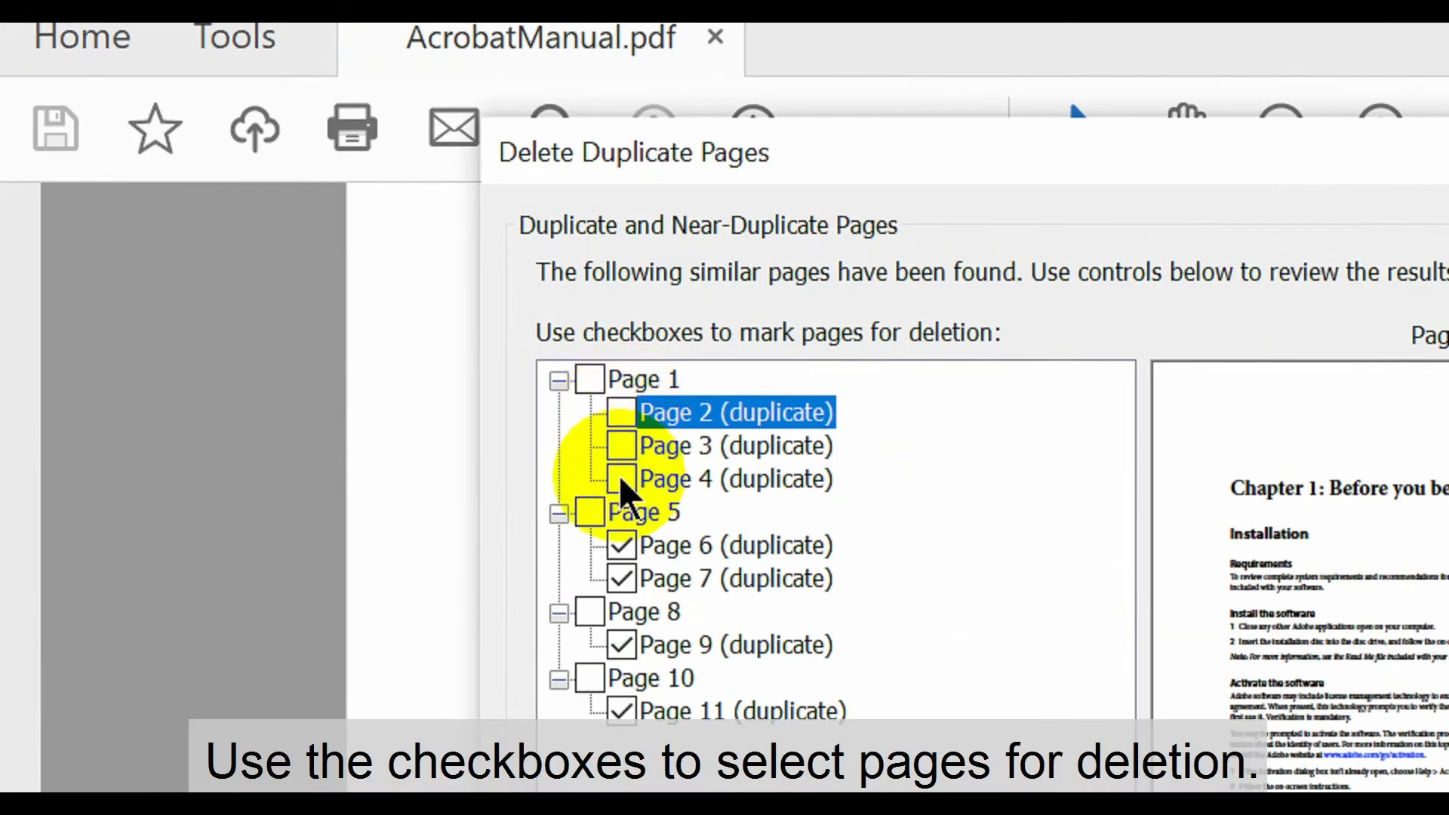
click(620, 479)
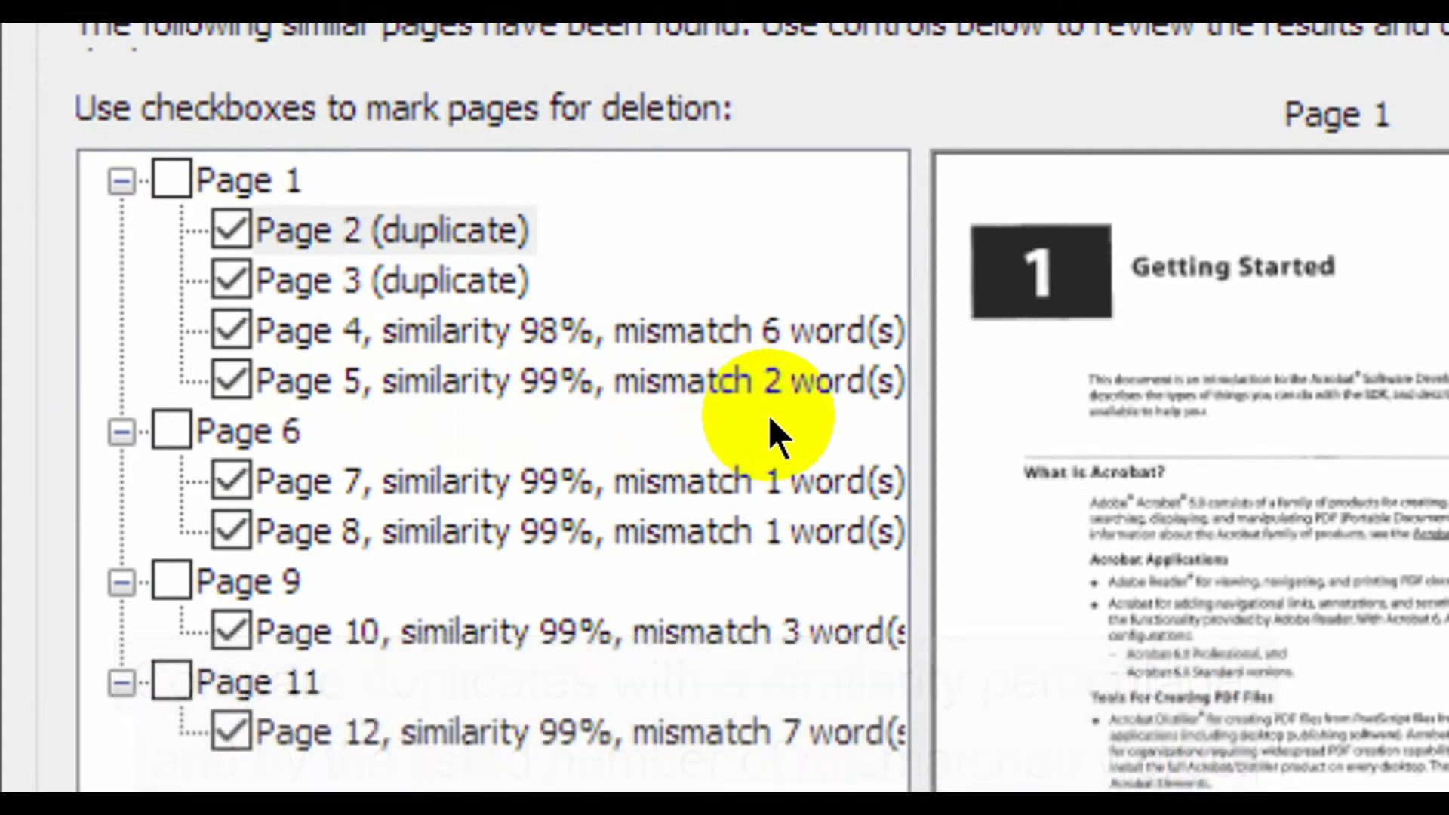
mouse_move(850, 426)
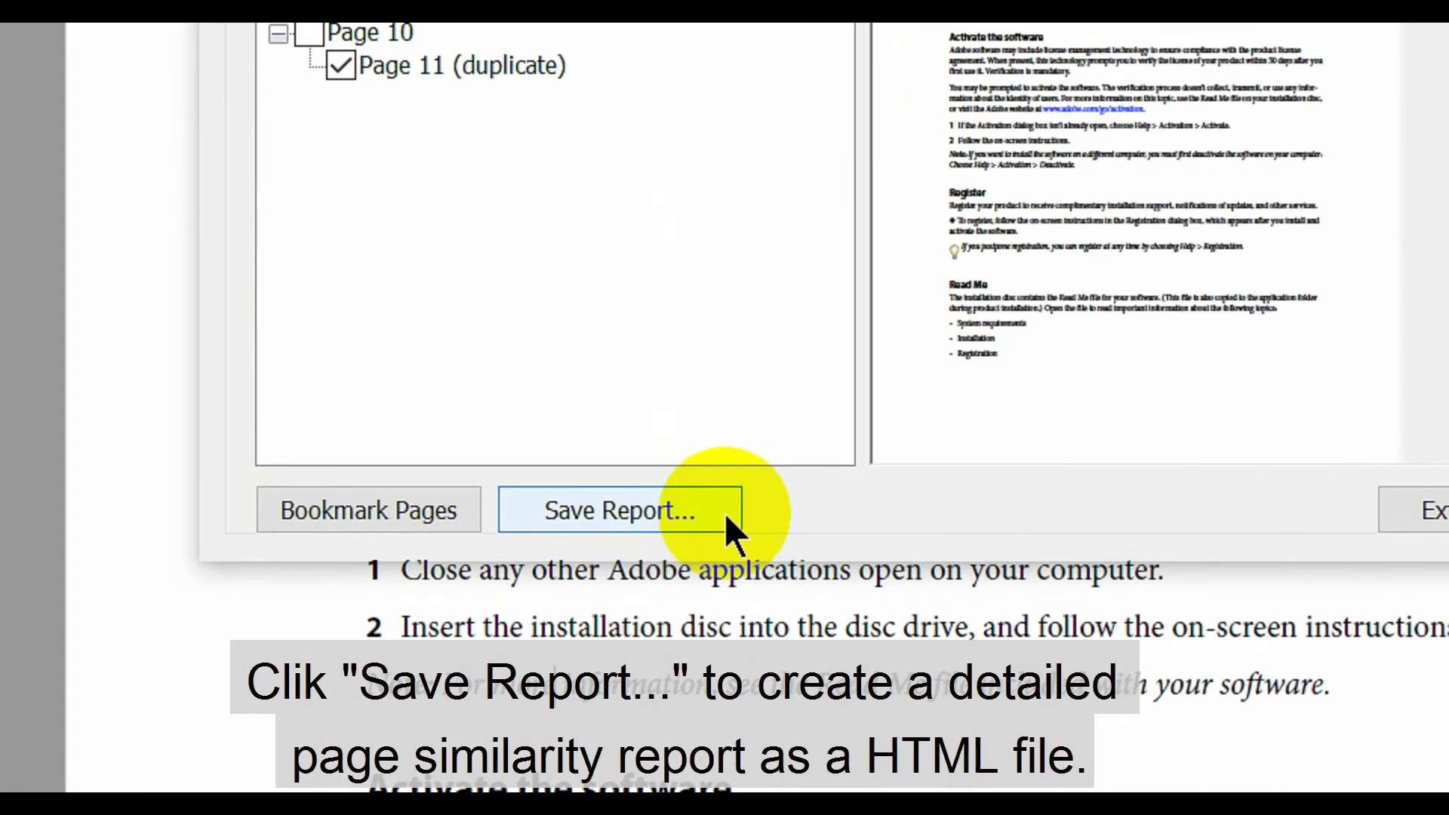
click(620, 508)
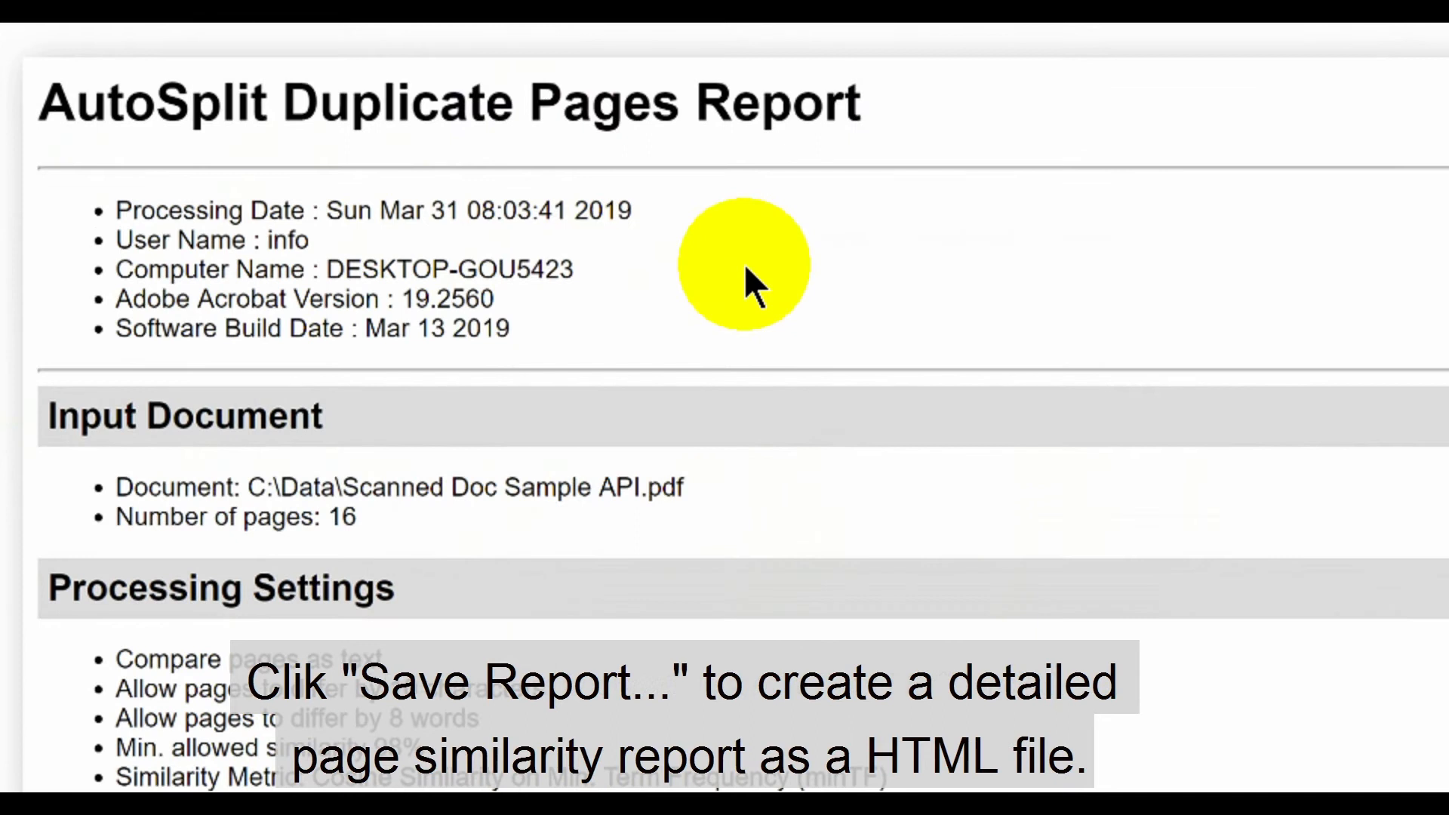
scroll(down, 3)
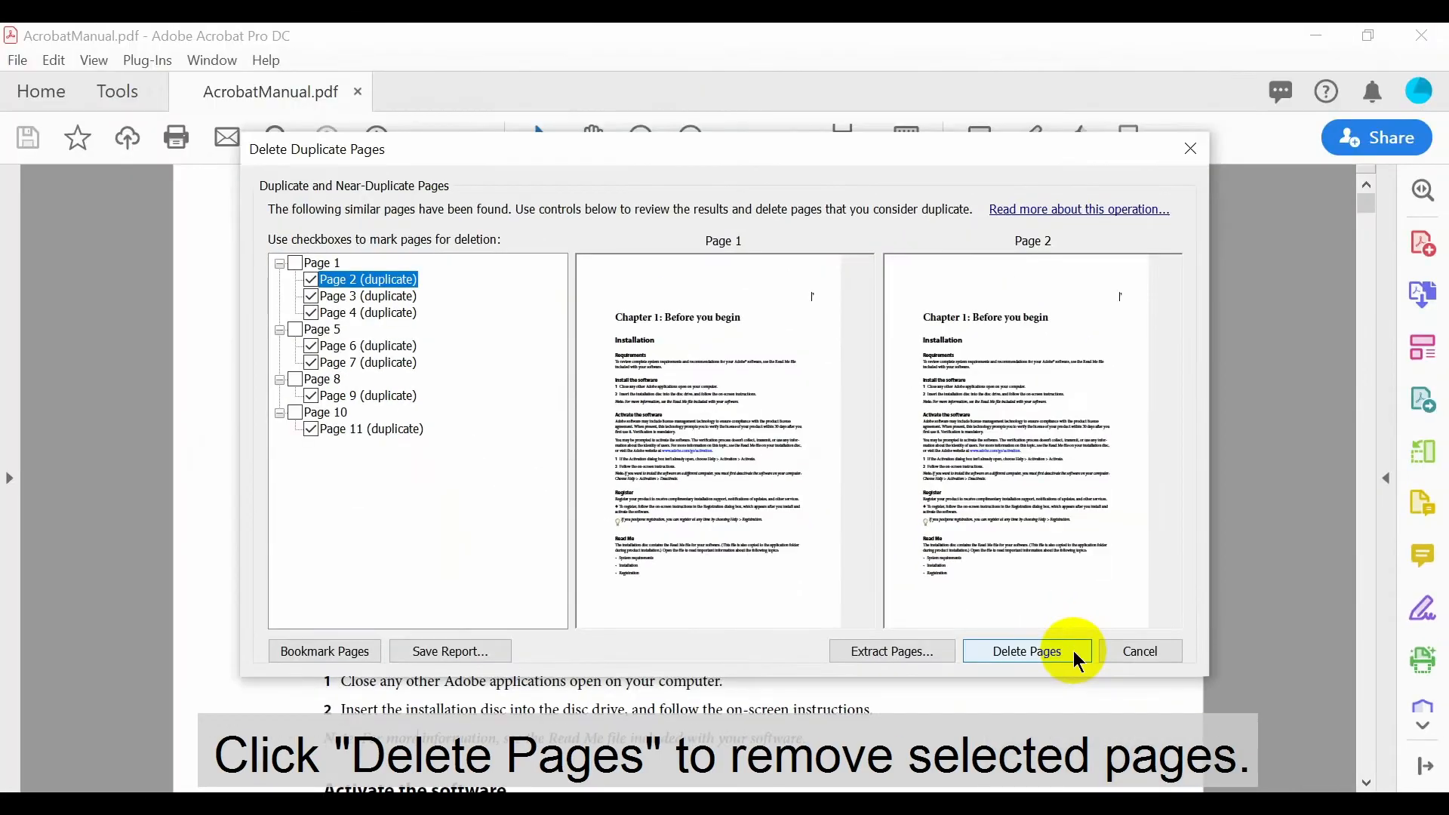
Delete the seven checked duplicate pages from AcrobatManual.pdf and confirm
click(1027, 652)
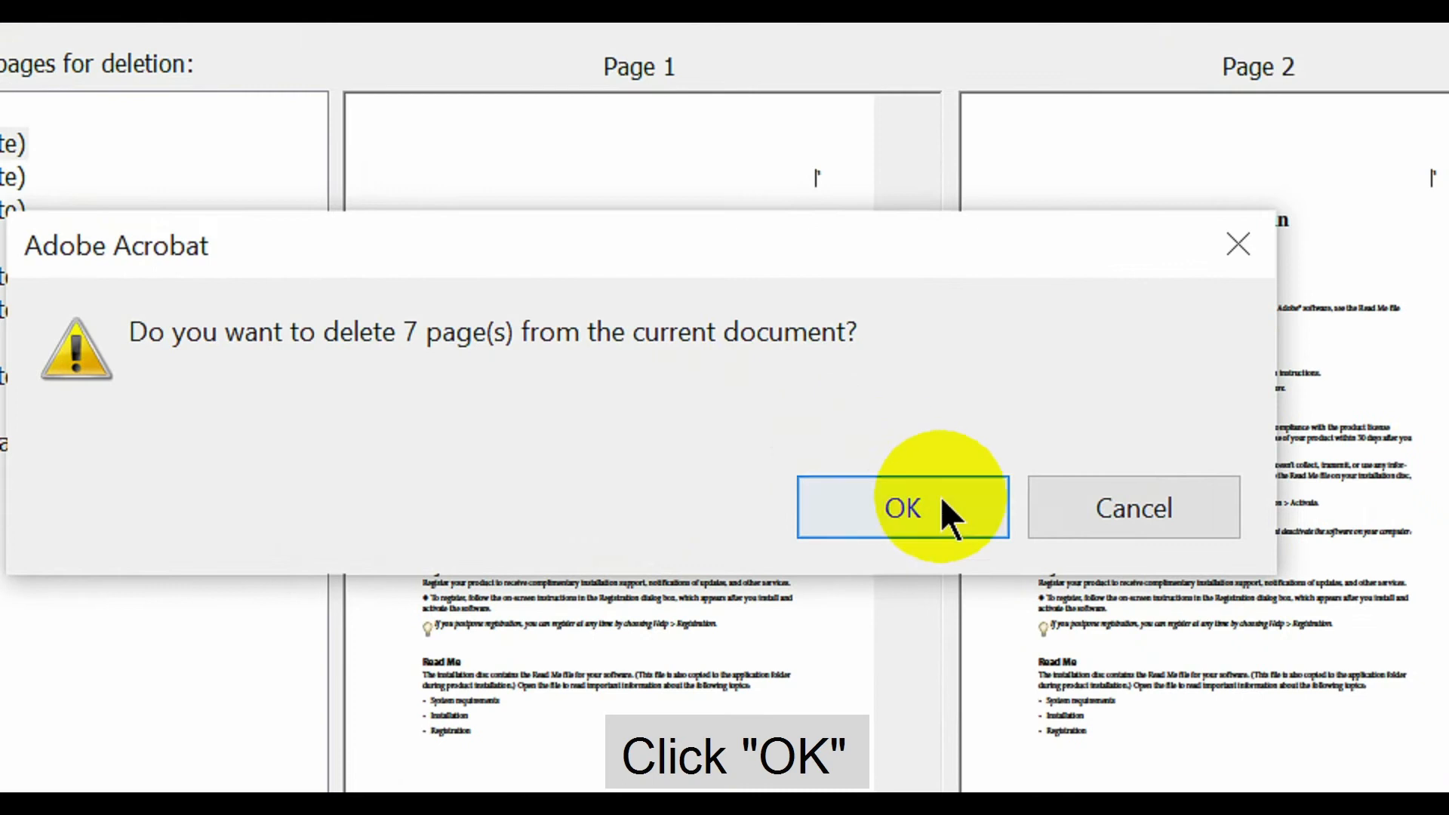
click(901, 507)
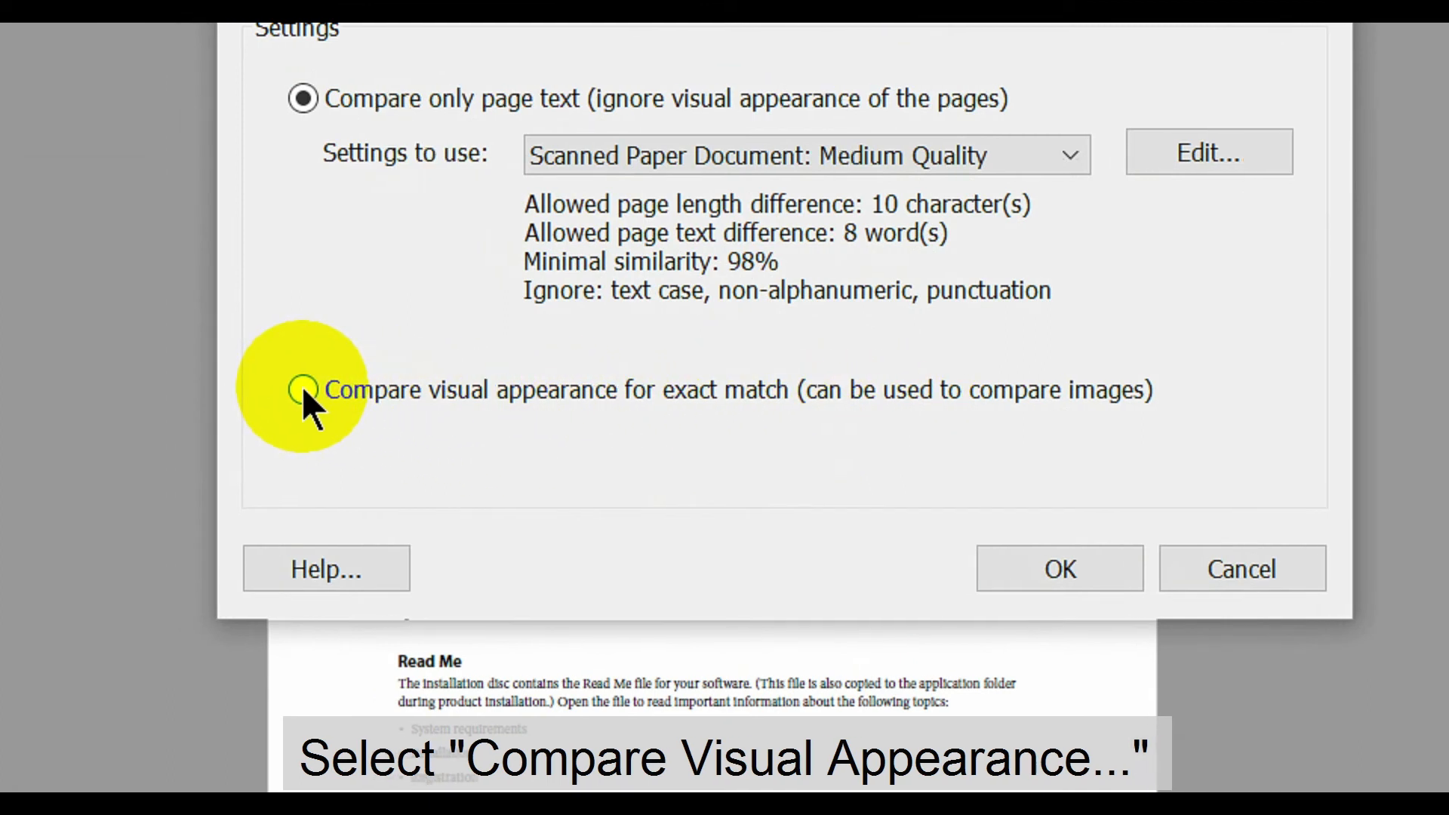
Search with 'Compare visual appearance for exact match' and delete the three duplicate image pages from NEWNEWNEW.pdf
click(302, 390)
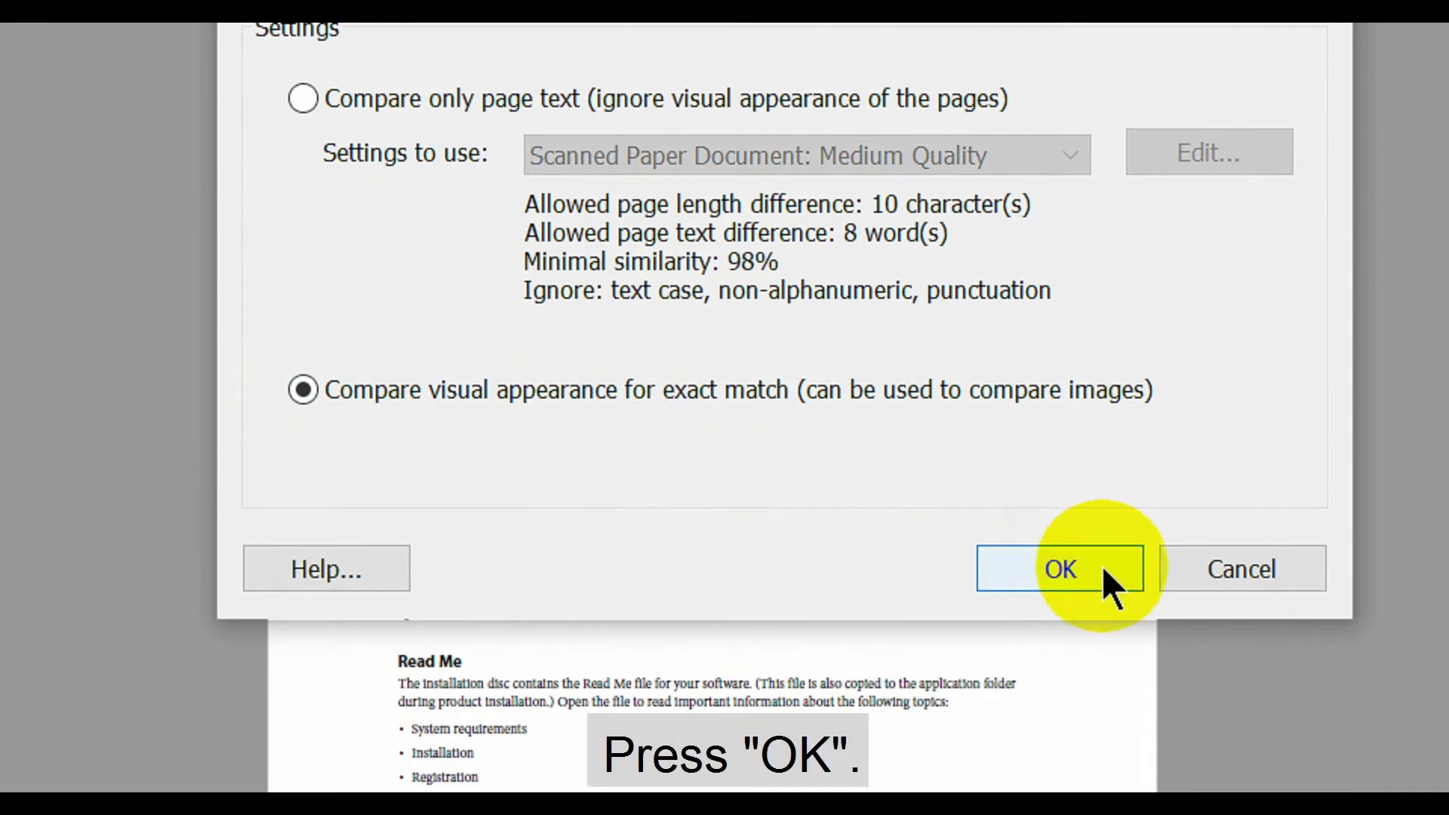
click(1058, 569)
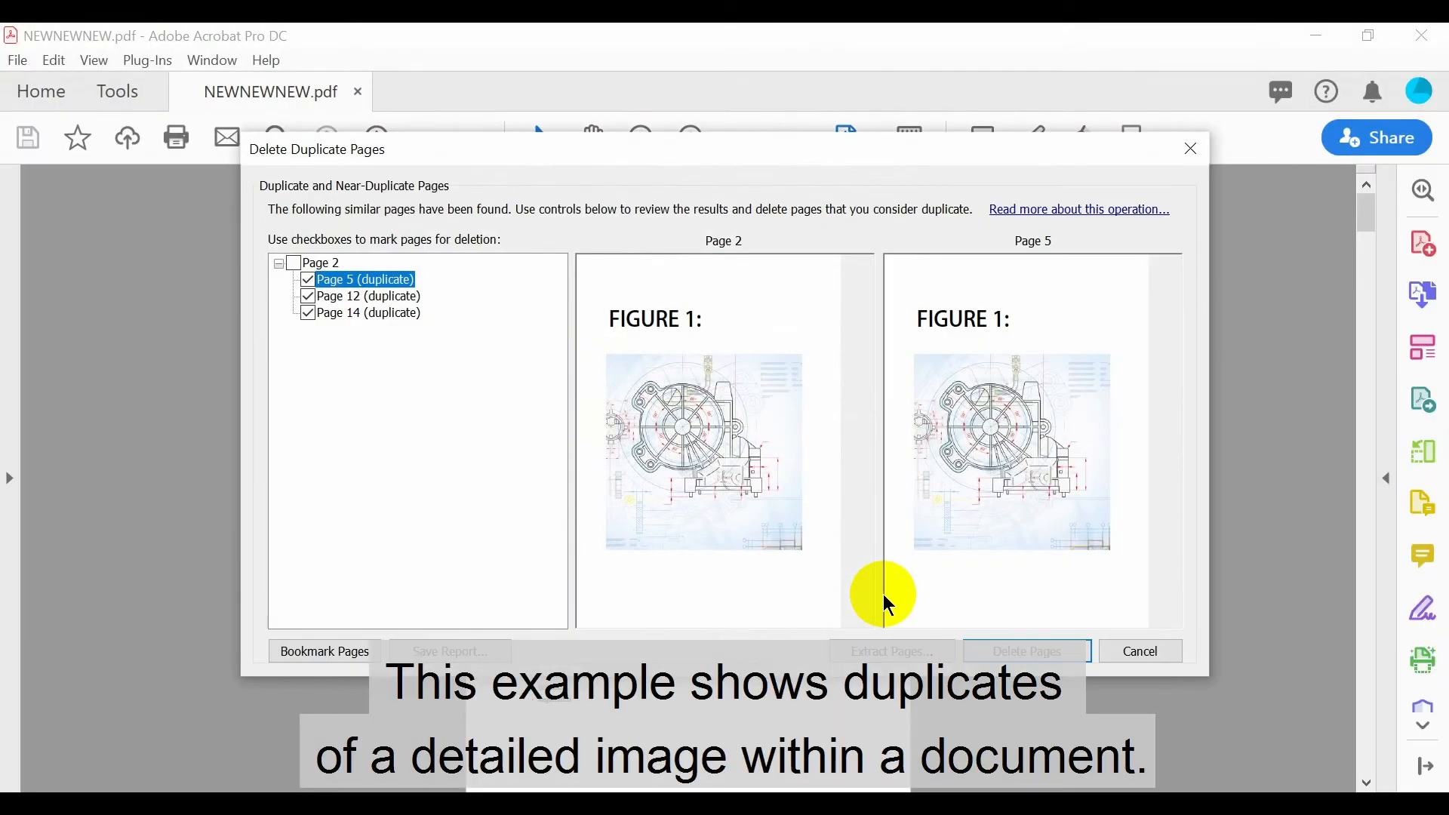
mouse_move(878, 435)
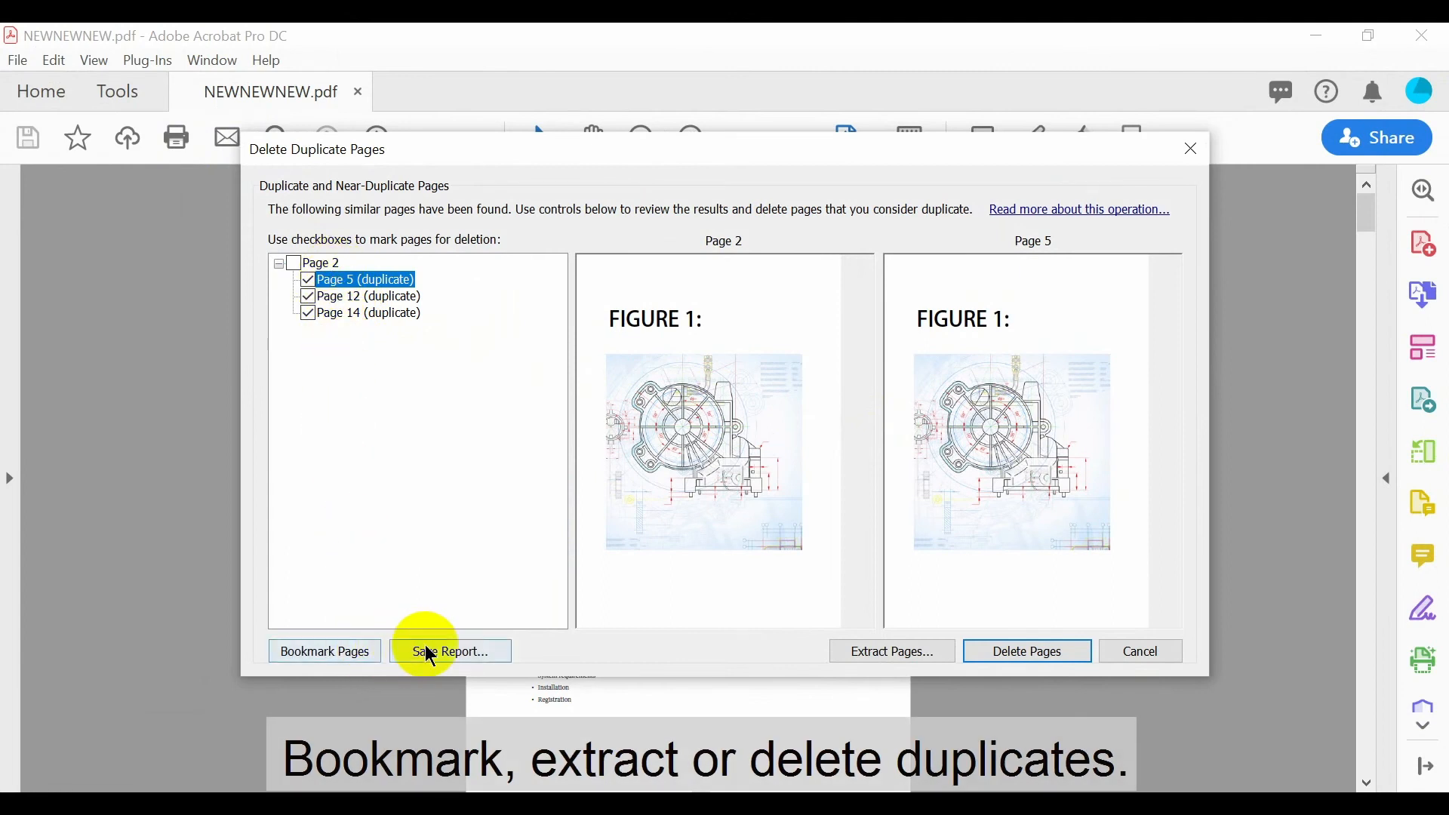
mouse_move(1026, 651)
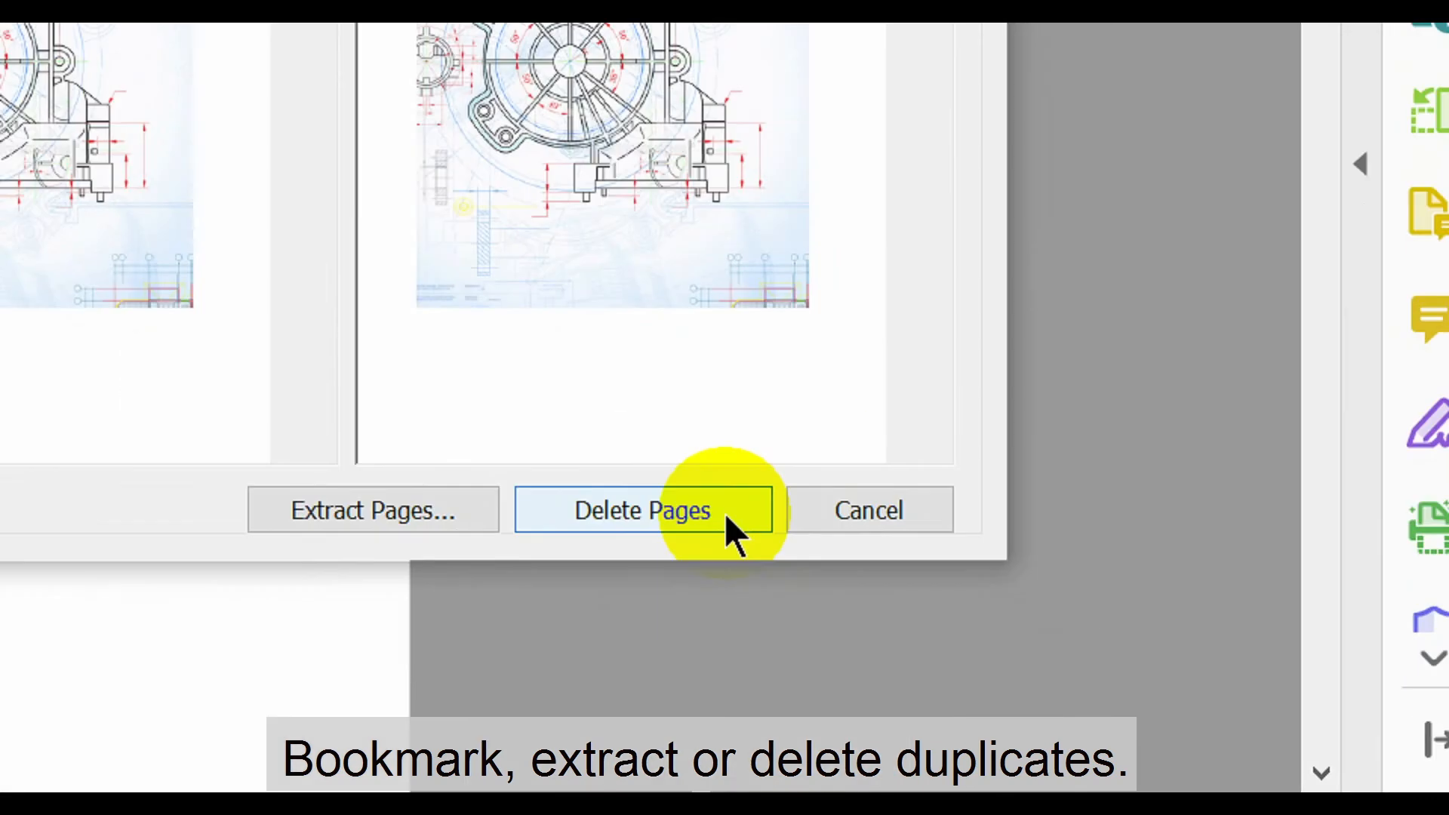
click(642, 511)
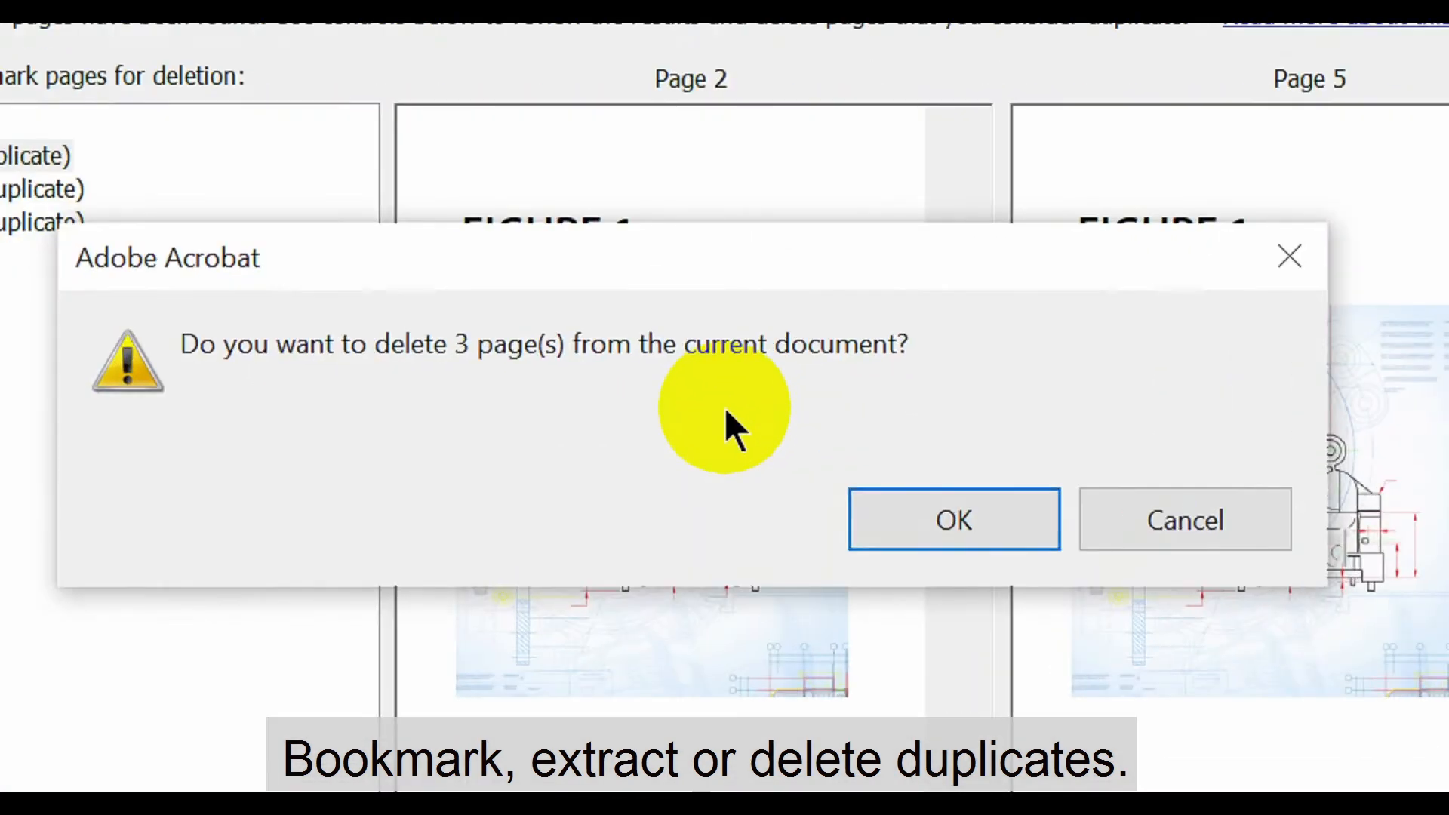
click(953, 518)
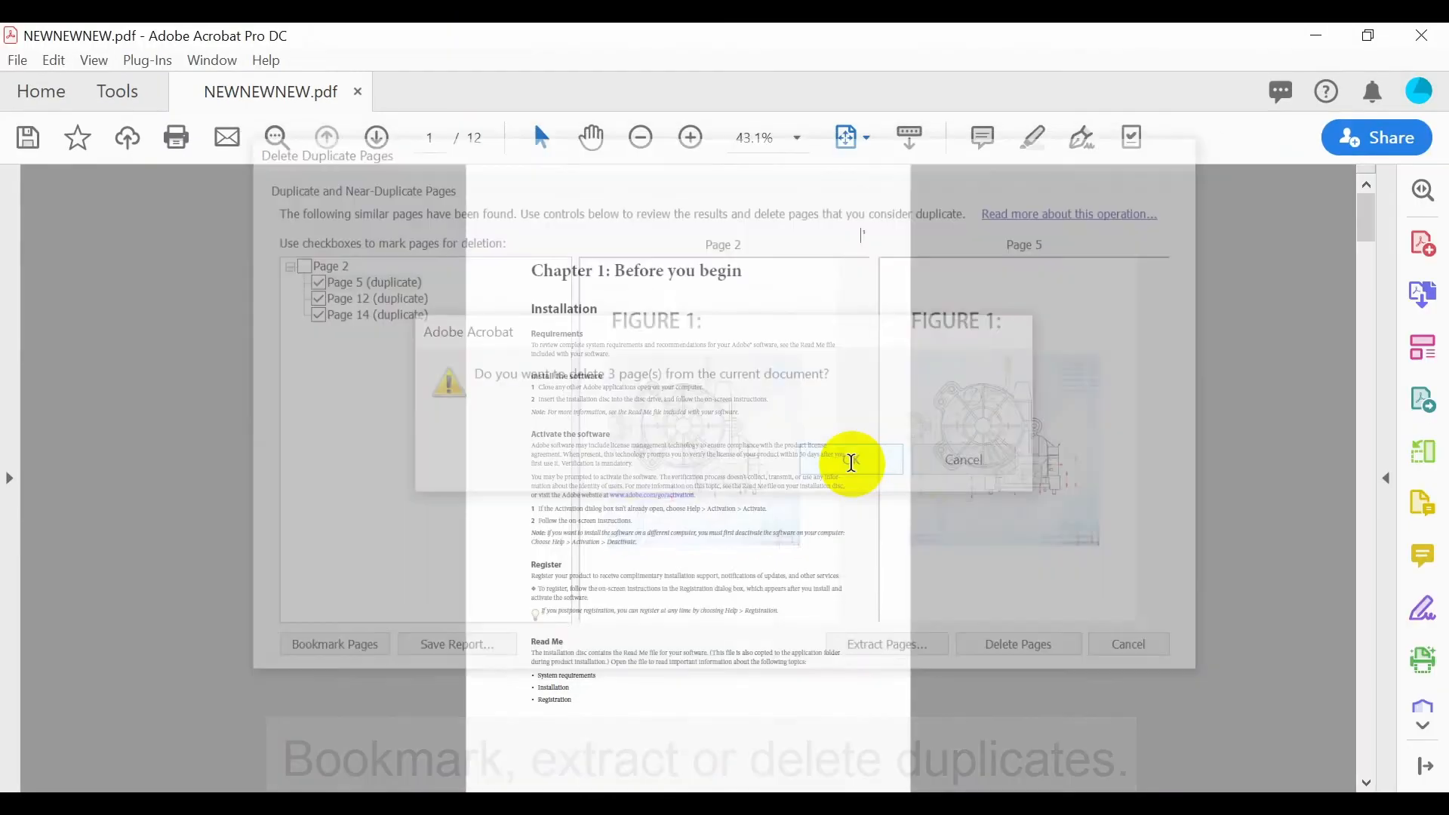
click(850, 458)
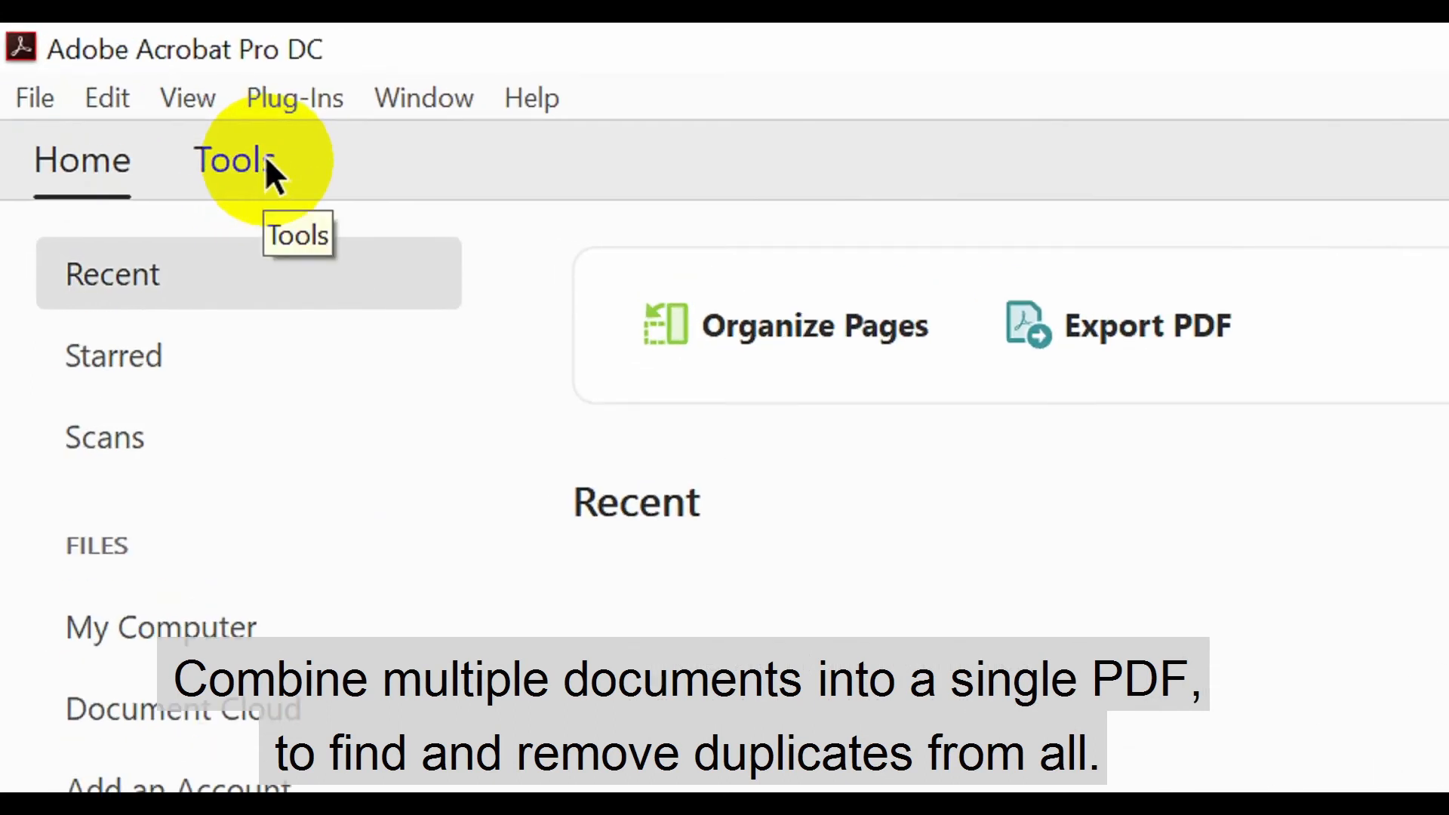
Combine Document_1.pdf and Document_2.pdf into a 36-page Binder1.pdf via Combine Files
click(228, 160)
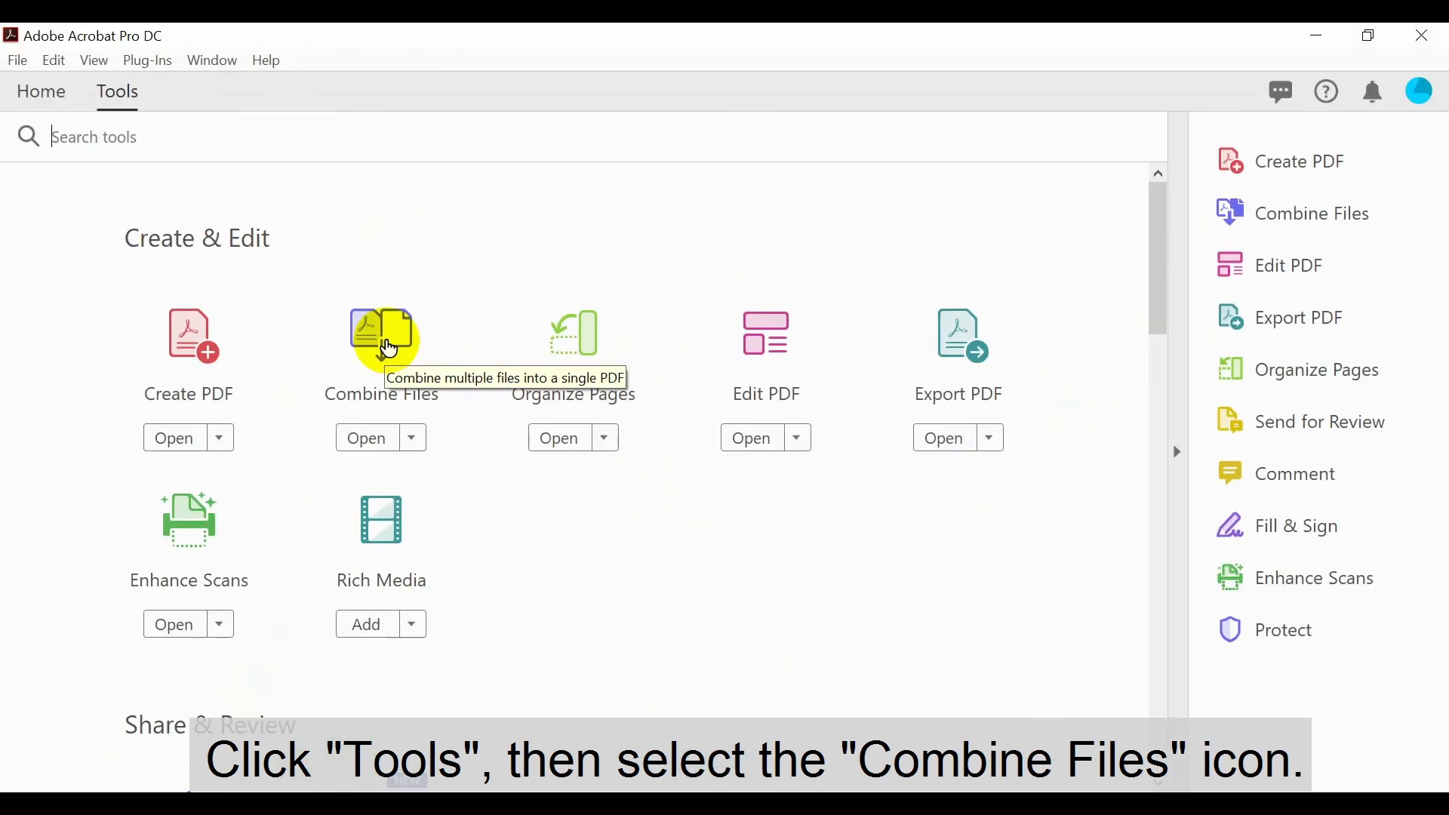
click(380, 335)
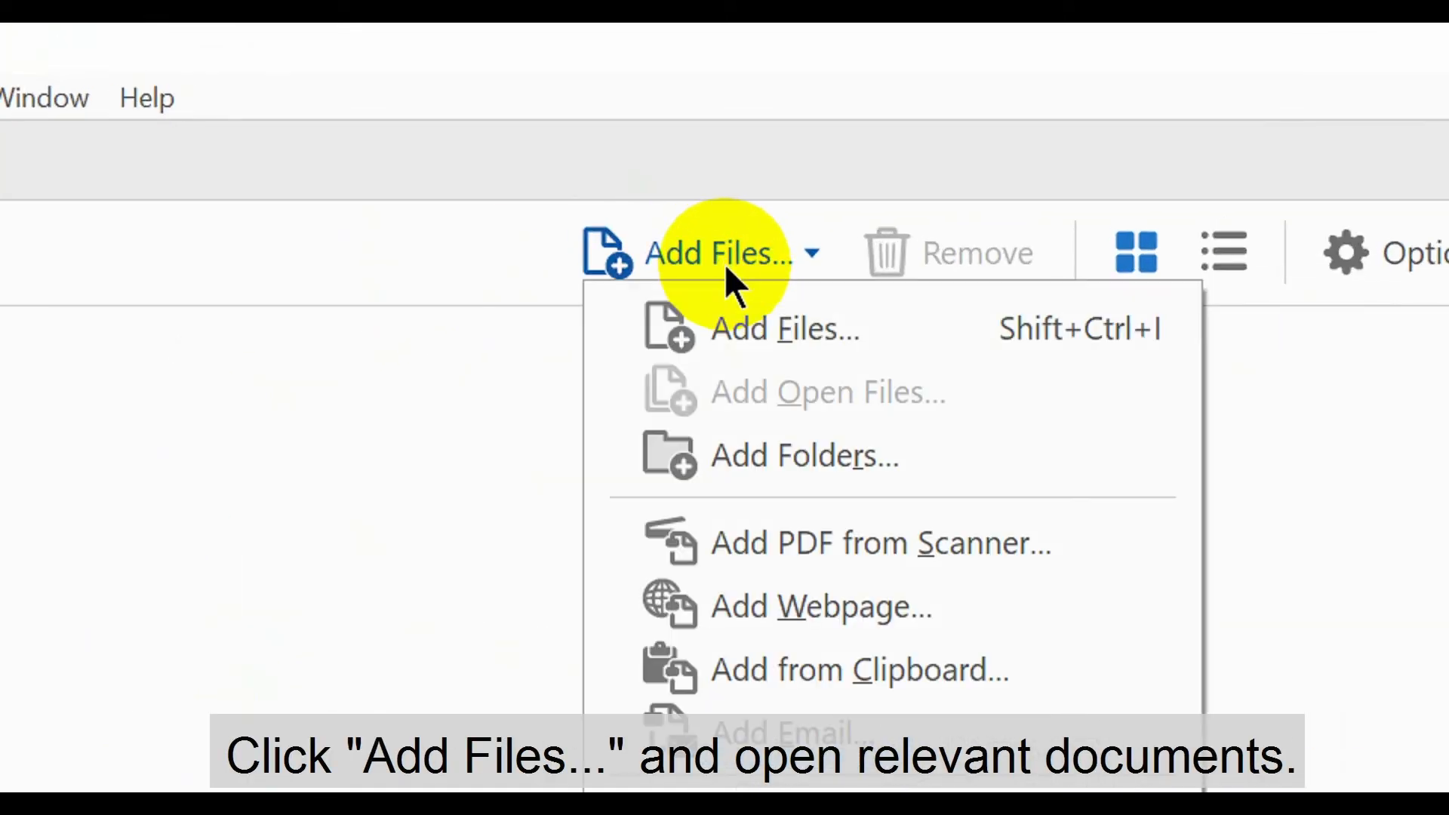
click(785, 329)
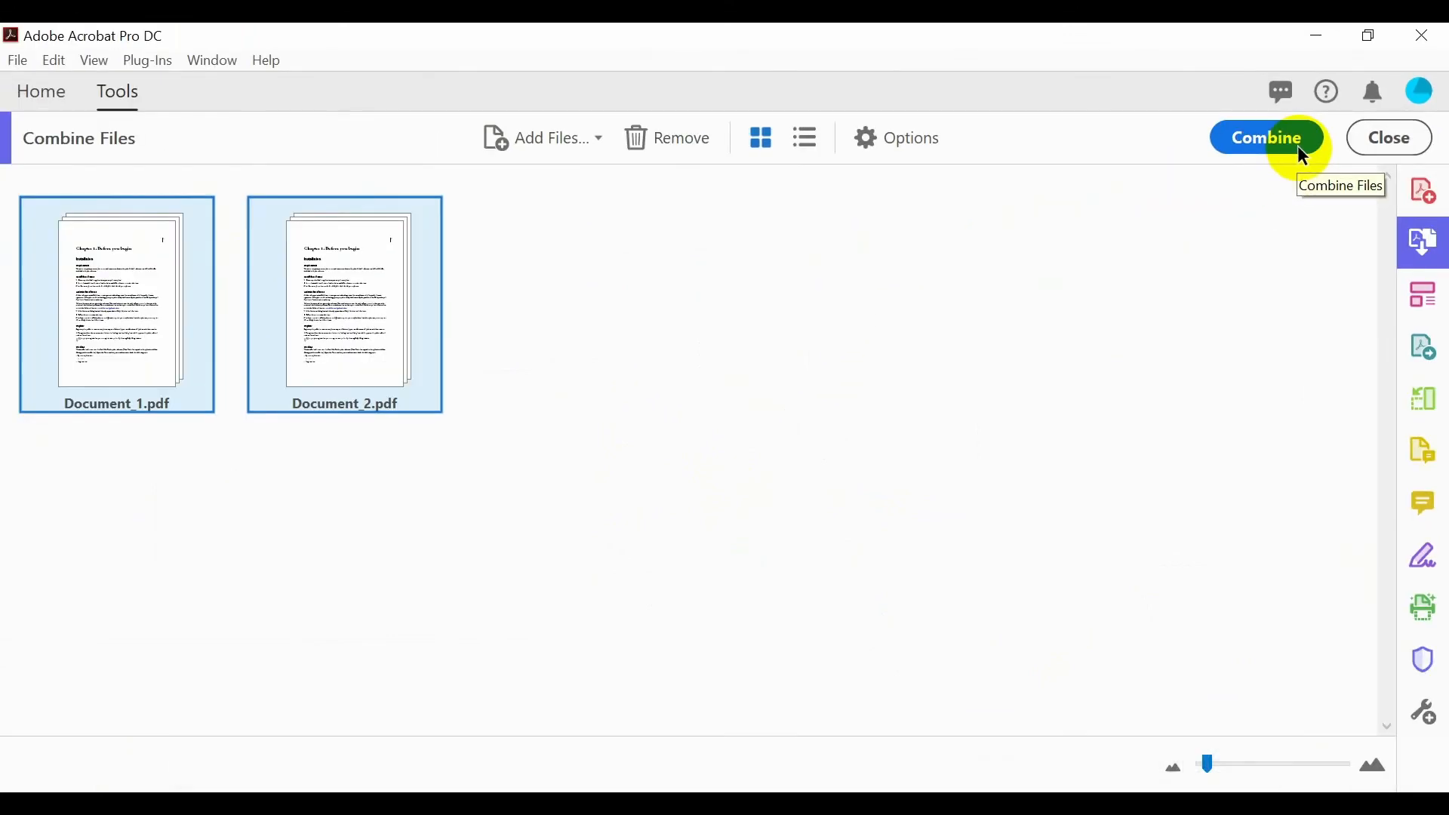
click(1265, 137)
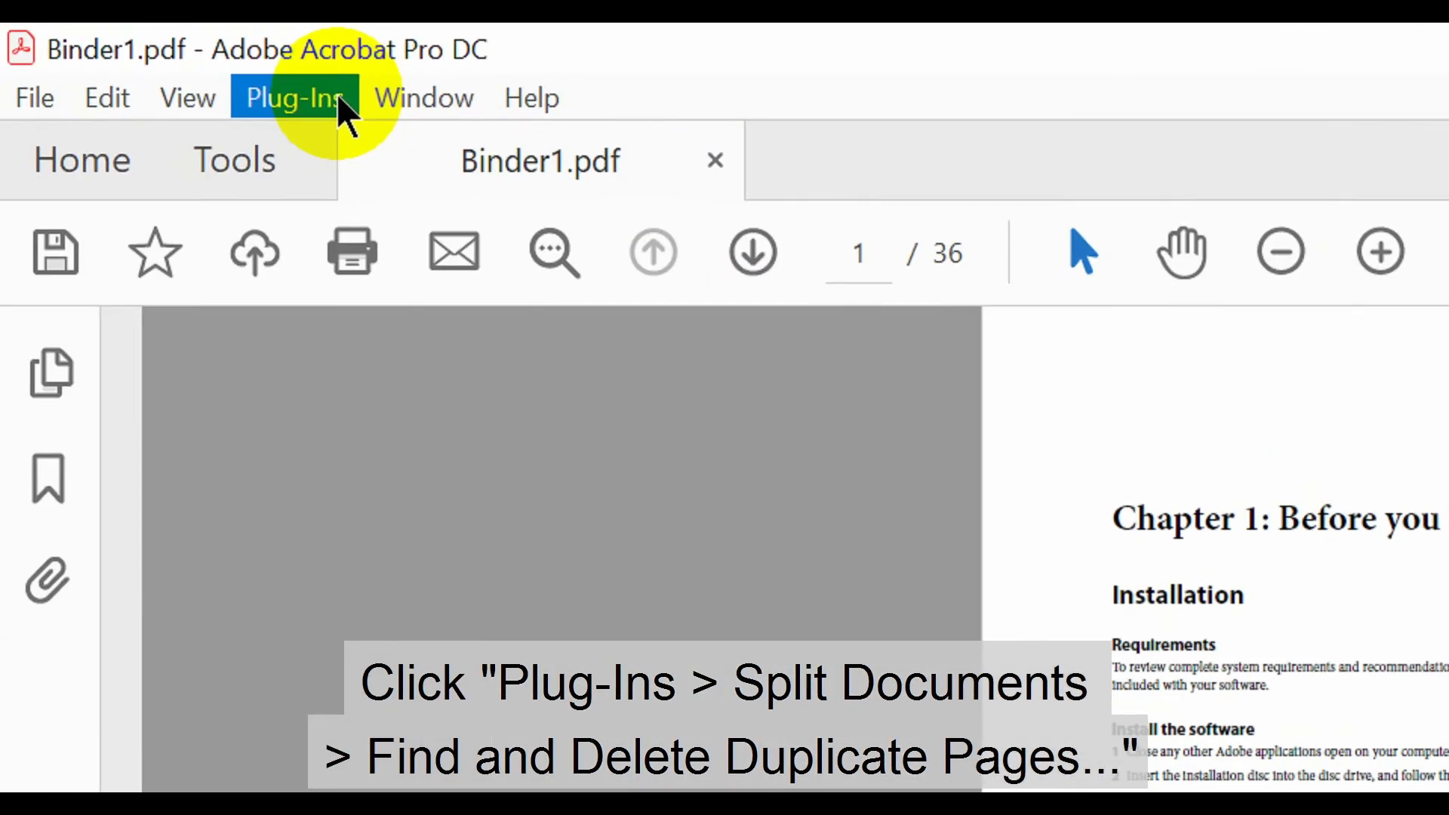
Run Find and Delete Duplicate Pages on Binder1.pdf to list duplicates across both documents
click(295, 96)
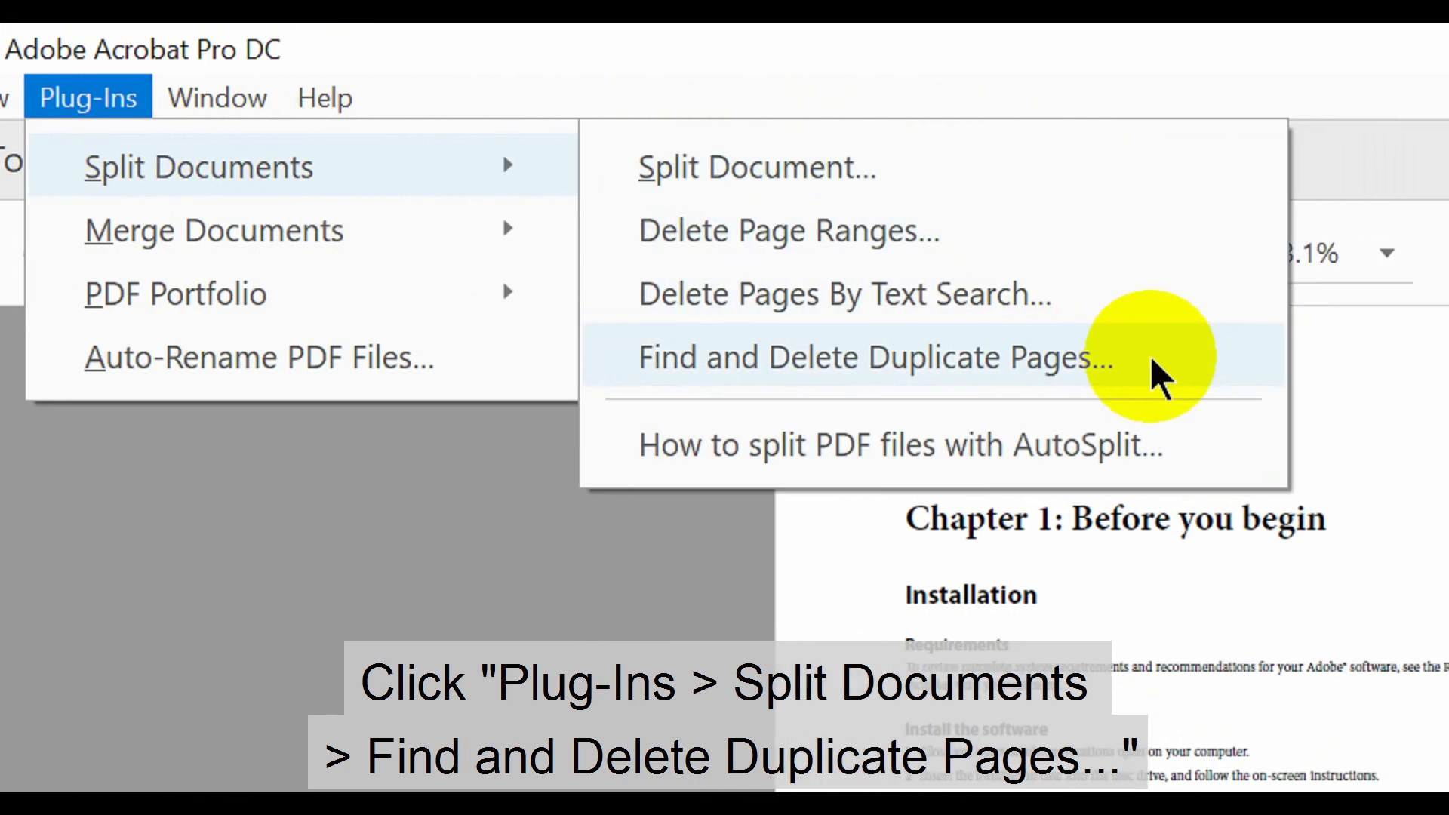
click(863, 358)
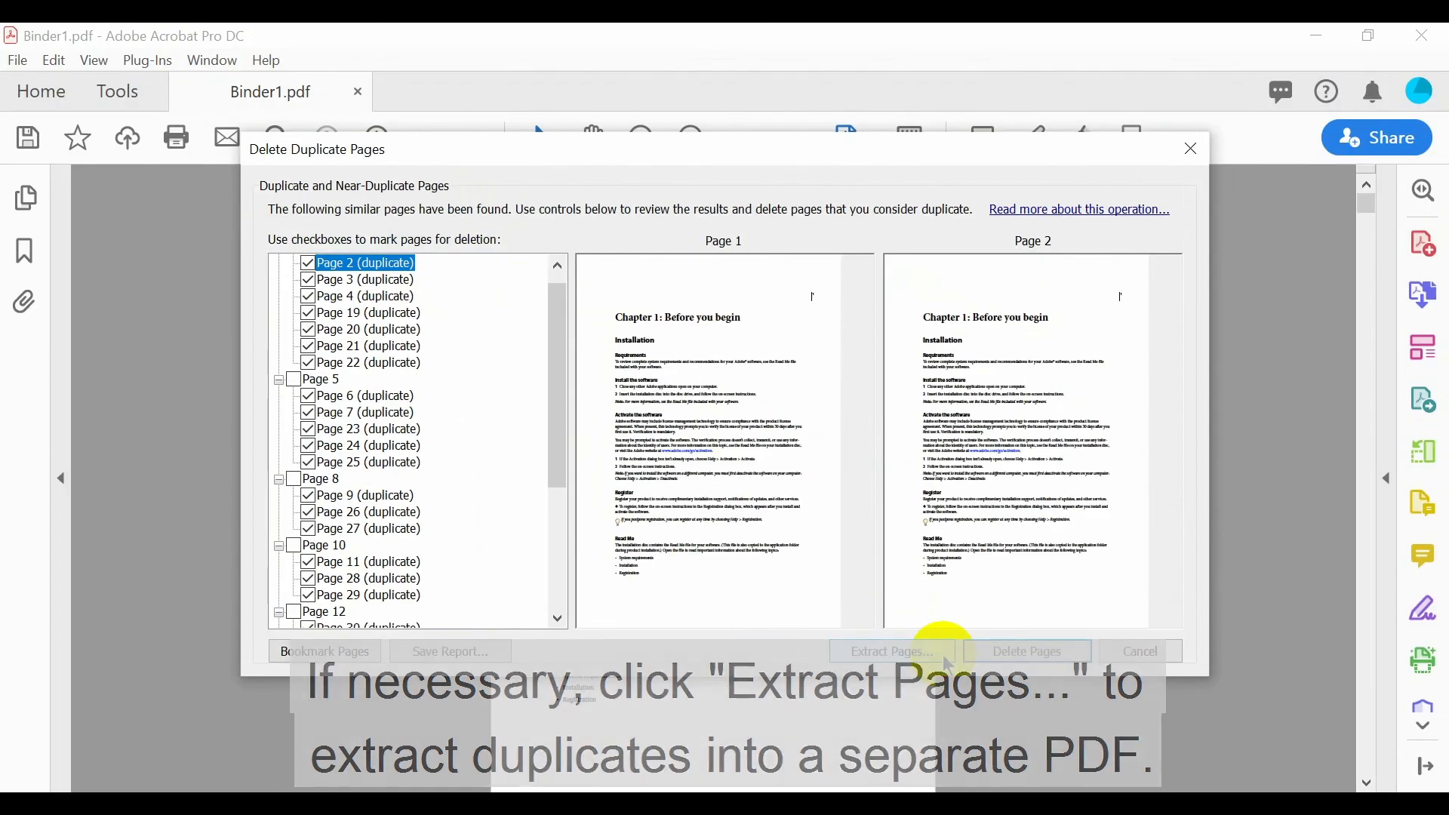
Extract the duplicates to 'Extracted Pages' PDF and delete the 25 duplicate pages from Binder1.pdf
click(891, 650)
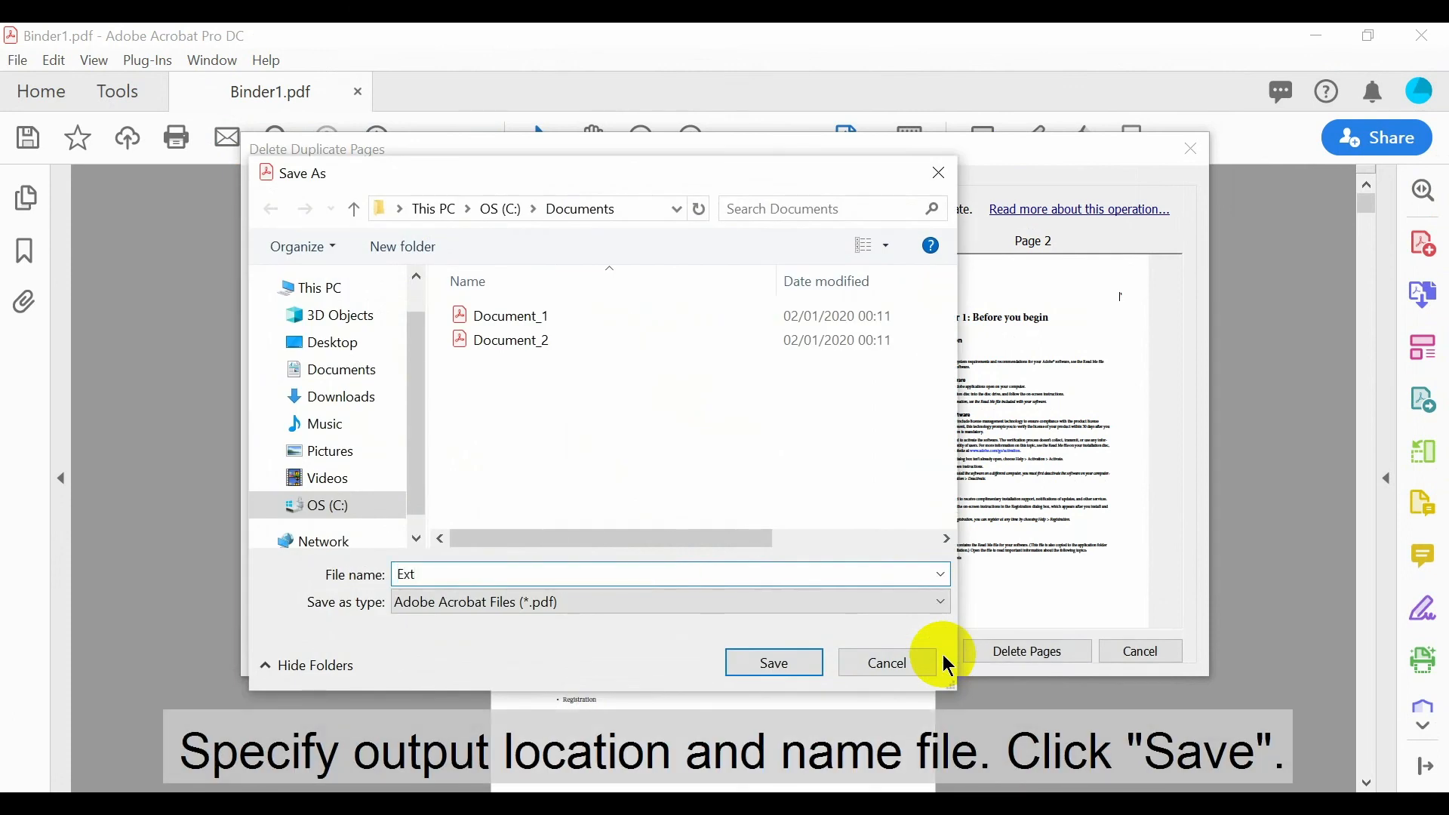
text(Extracted Pages)
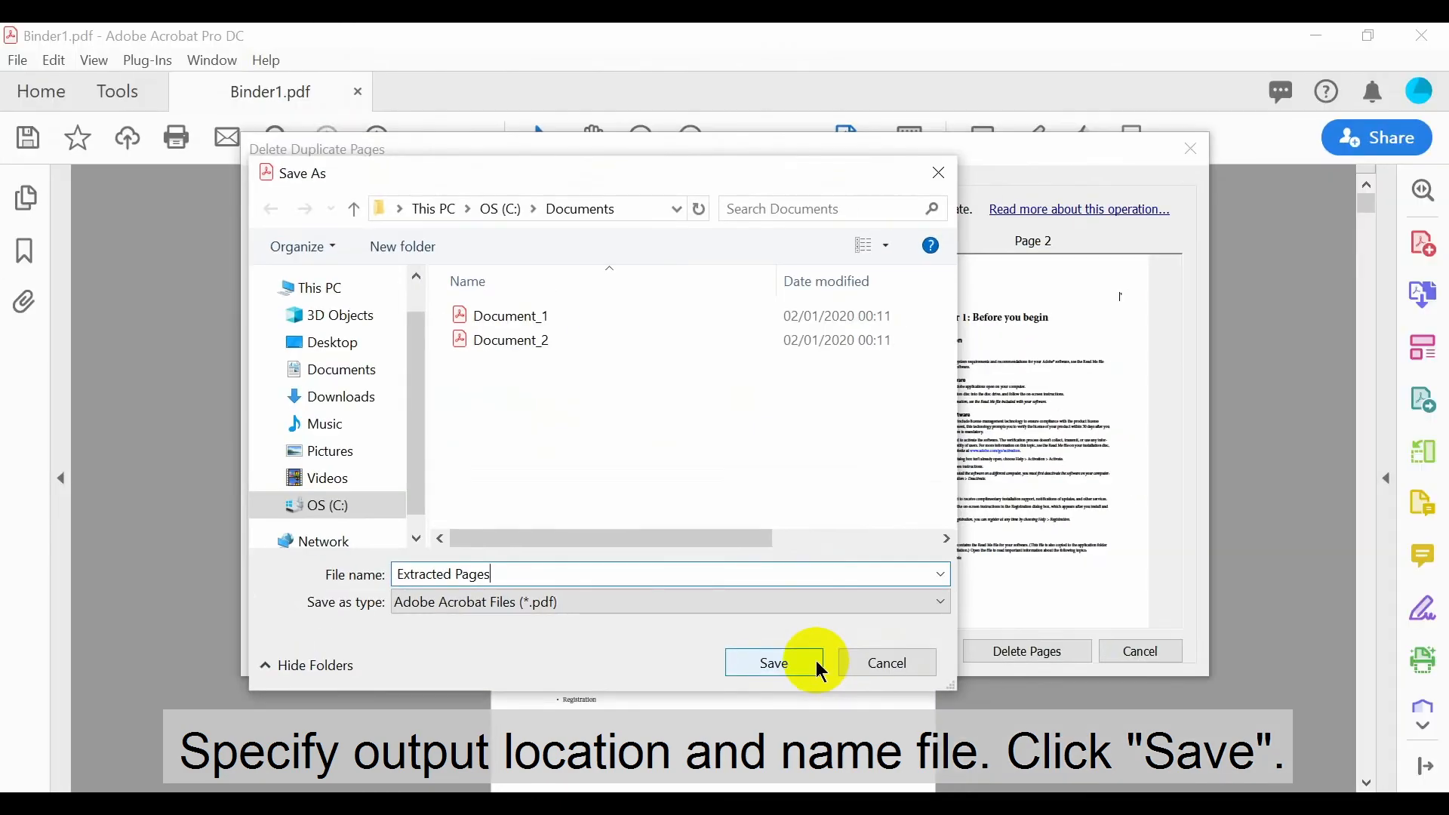
click(773, 663)
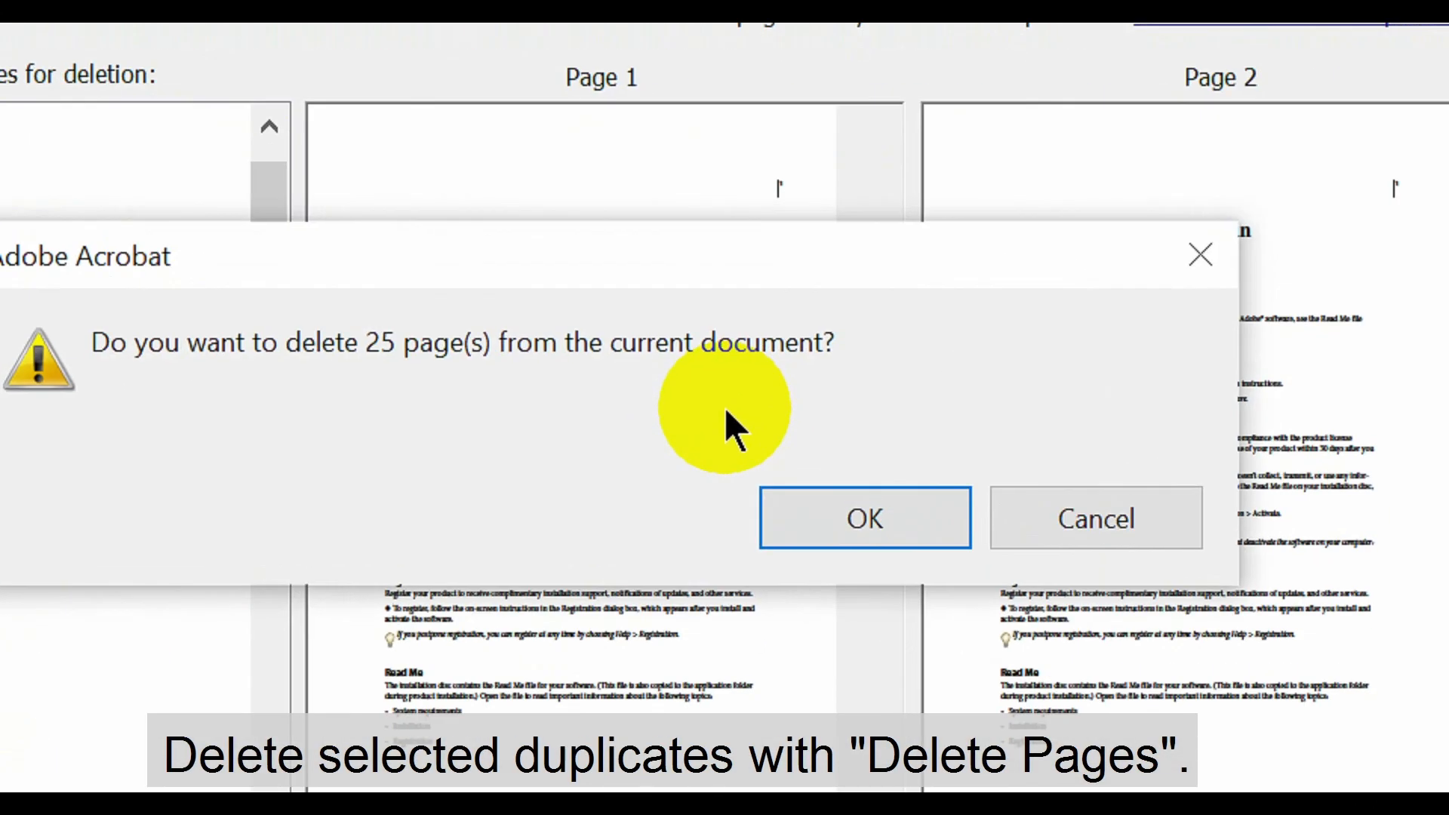
click(863, 518)
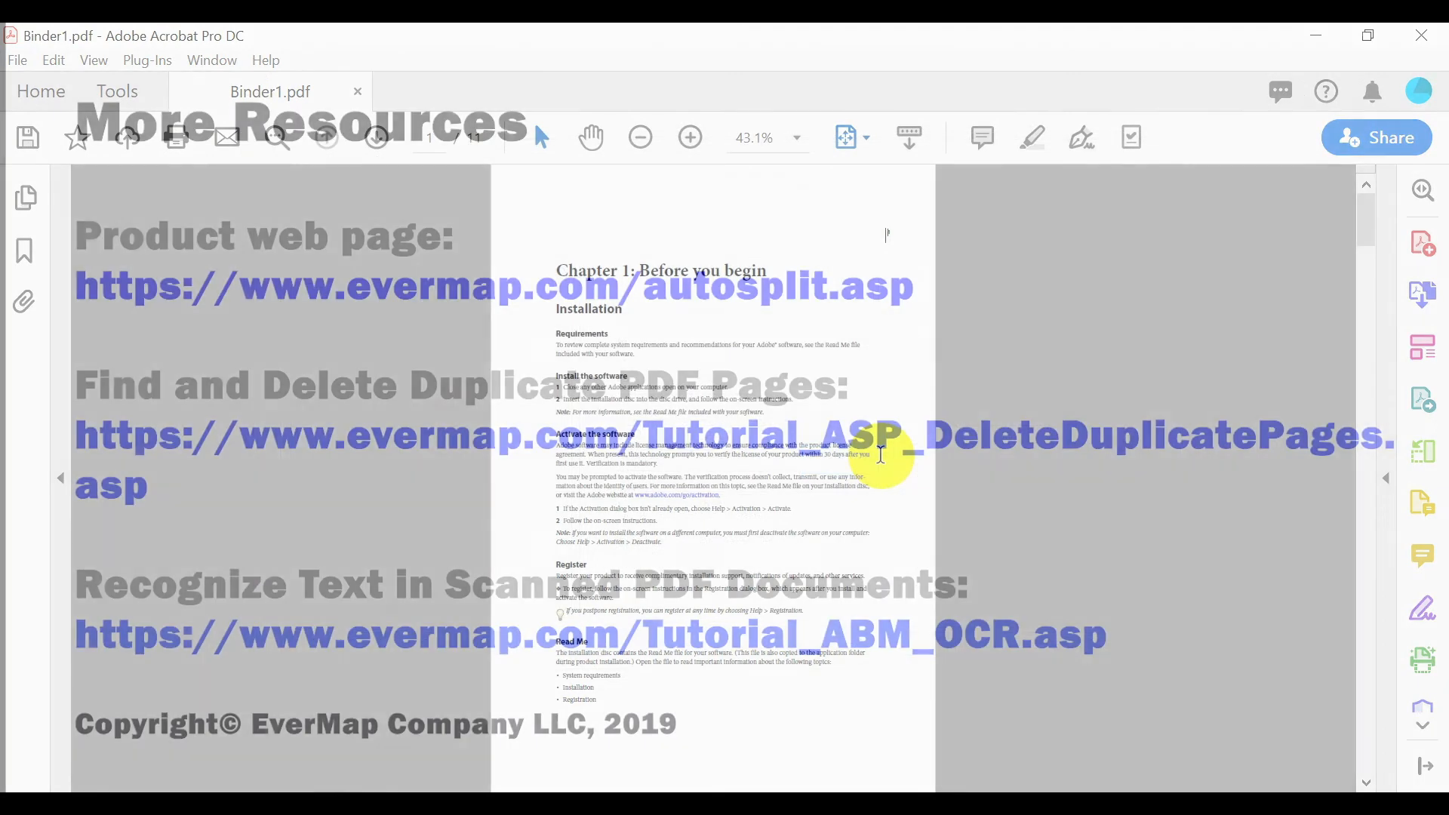